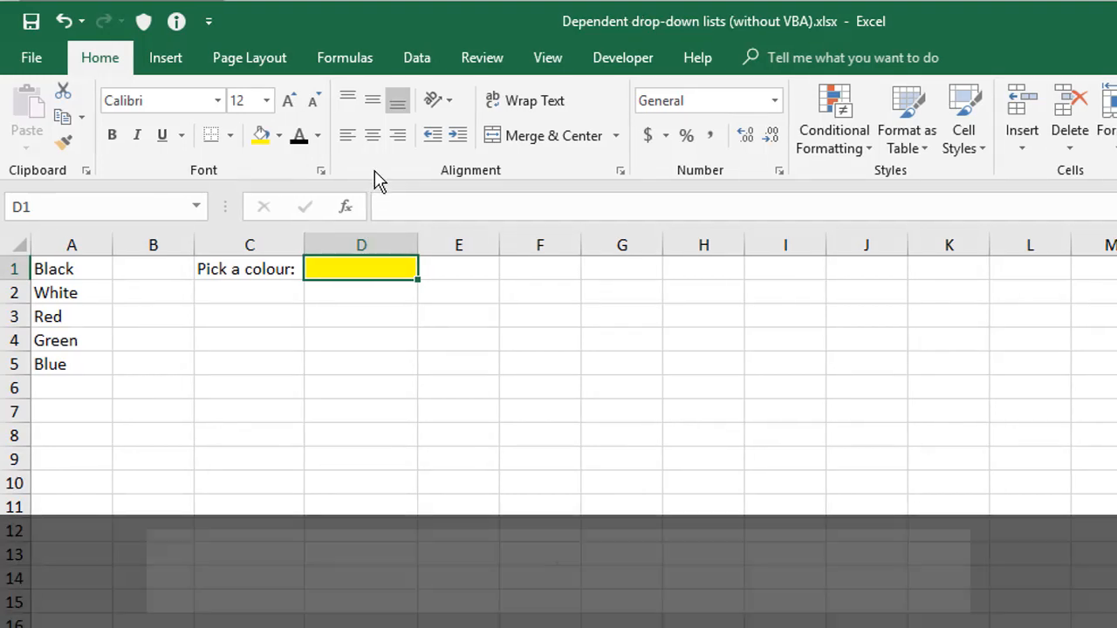
# Step: Bring up the Data Validation settings for the yellow cell D1
pyautogui.click(415, 58)
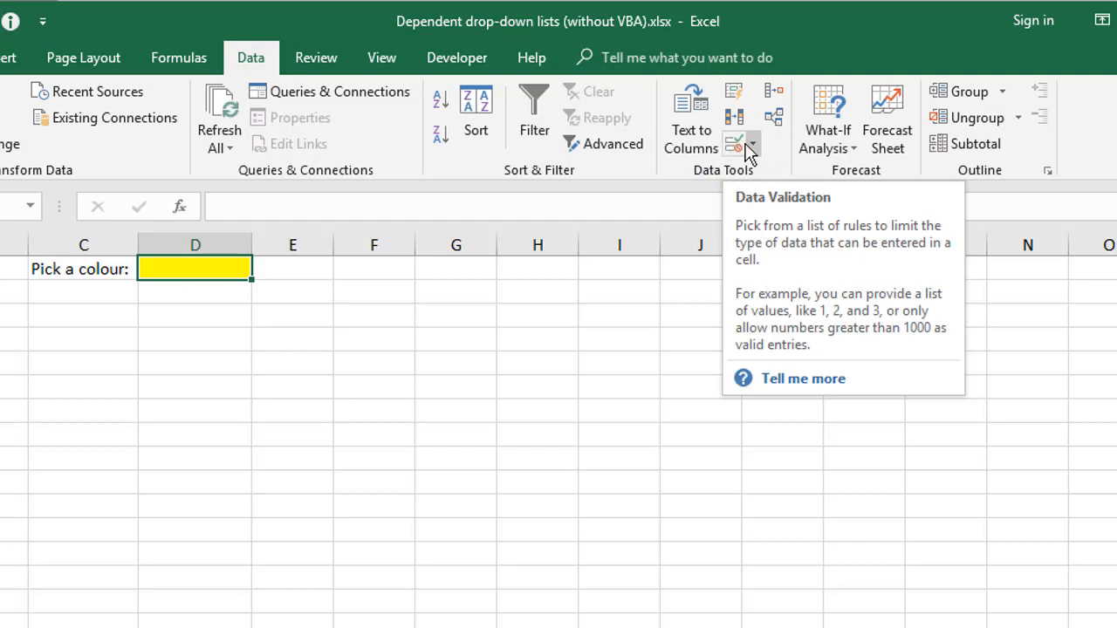
pyautogui.moveTo(742, 143)
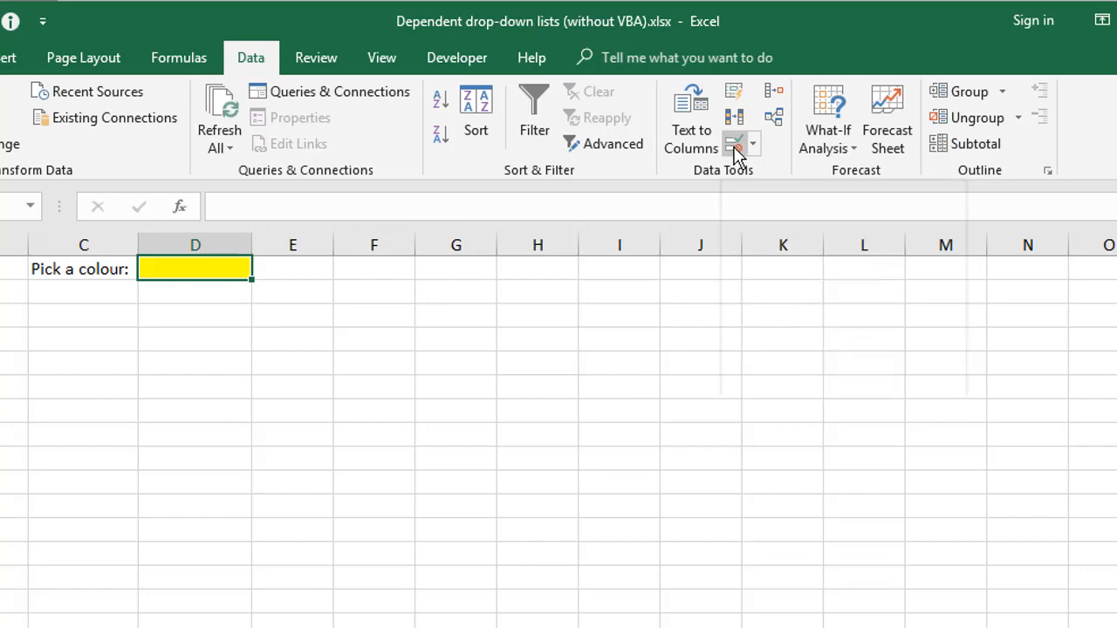
pyautogui.click(736, 143)
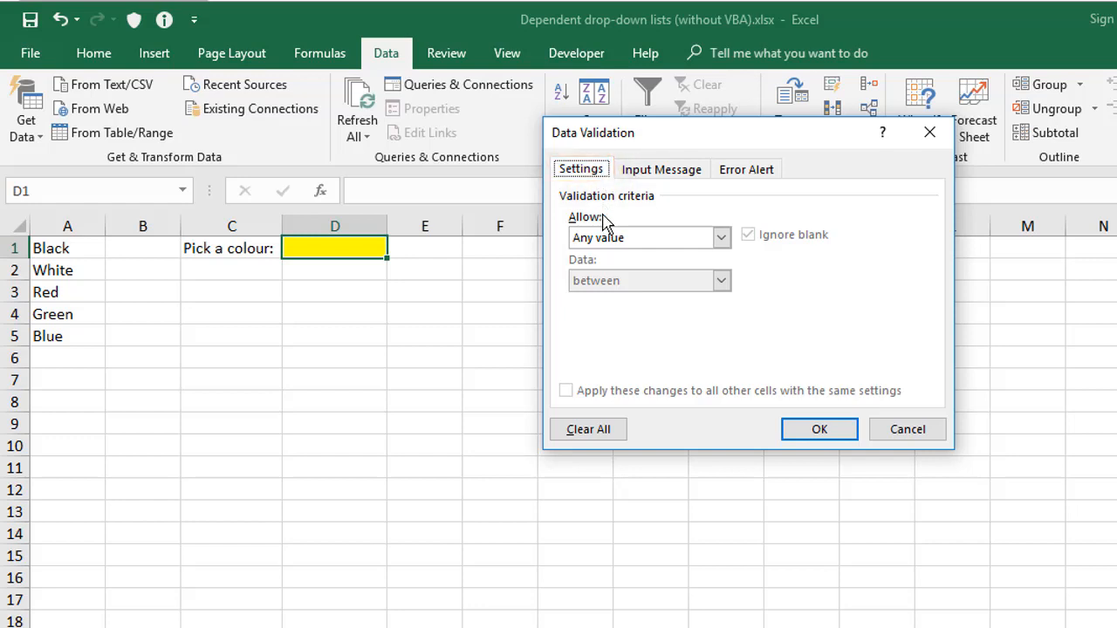
# Step: Allow only a list in D1, sourced from the colour names in A1:A5
pyautogui.click(721, 238)
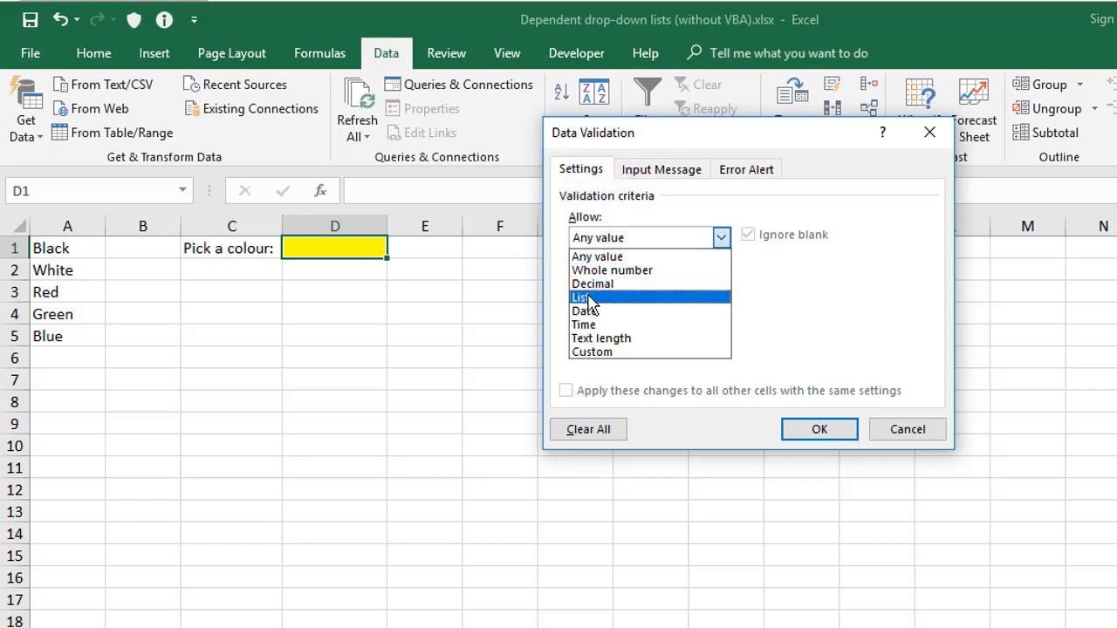
pyautogui.click(579, 296)
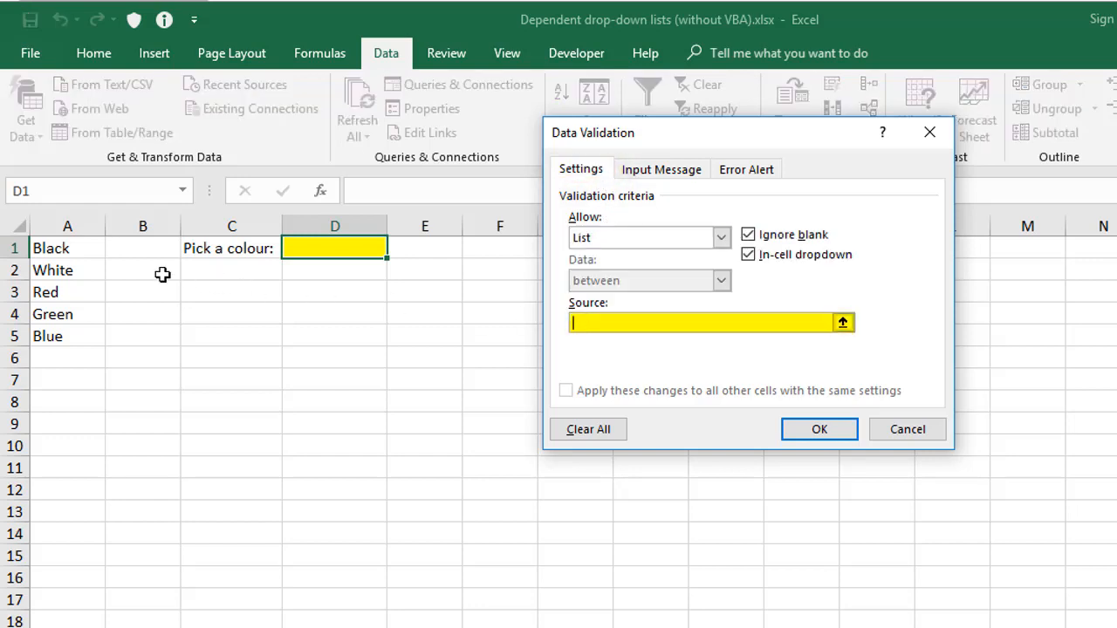
pyautogui.moveTo(66, 248); pyautogui.dragTo(66, 335)
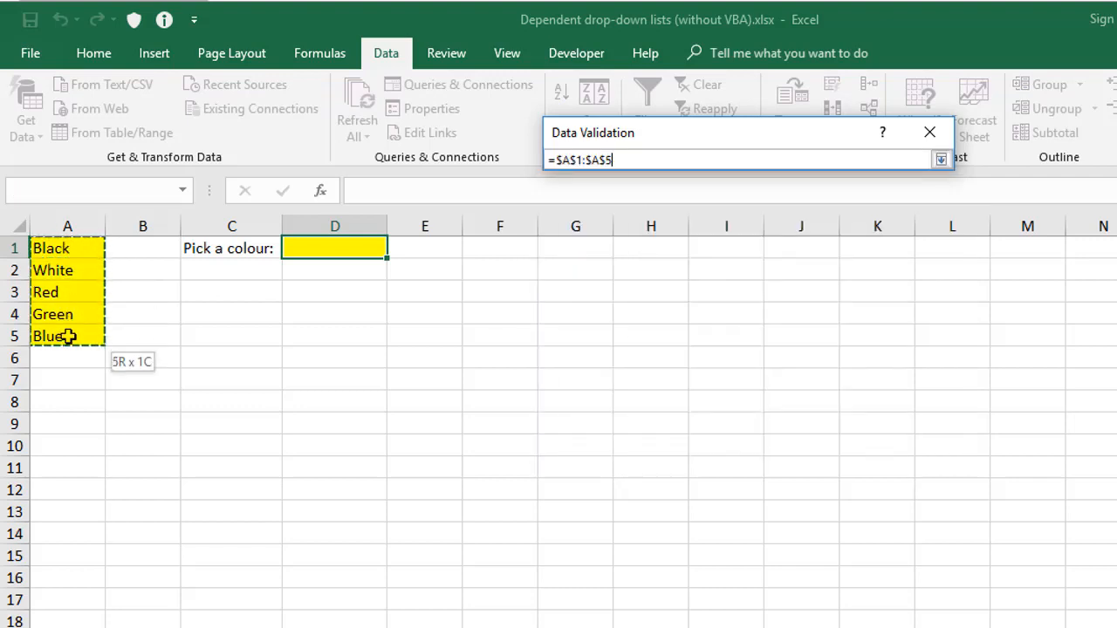
pyautogui.click(940, 159)
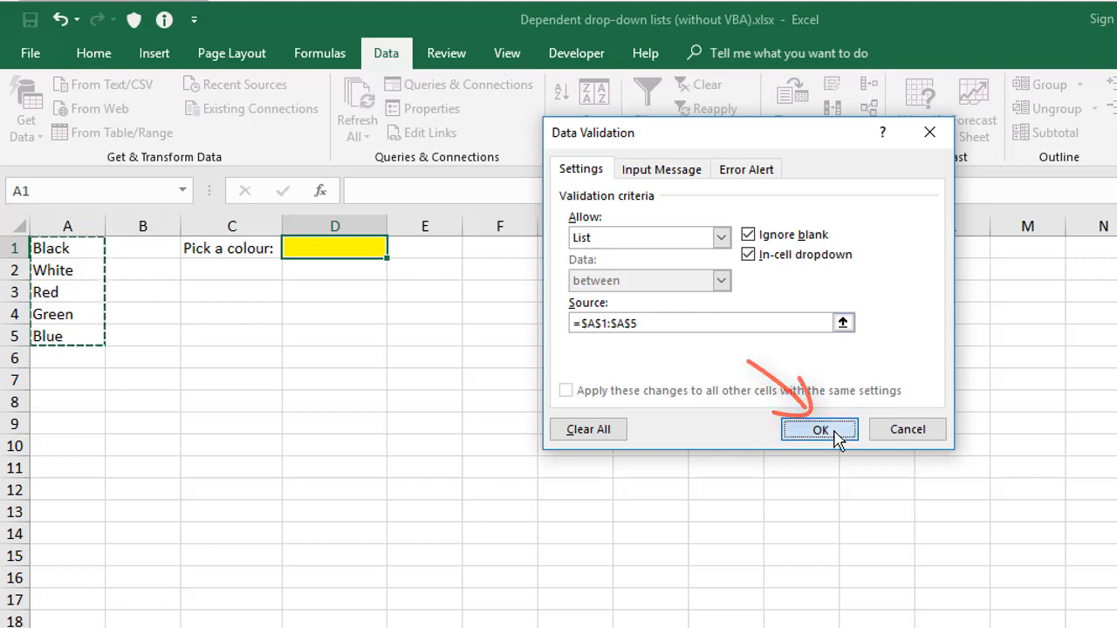
# Step: Confirm the rule and pick Red, then Green, from D1's new colour drop-down
pyautogui.click(819, 429)
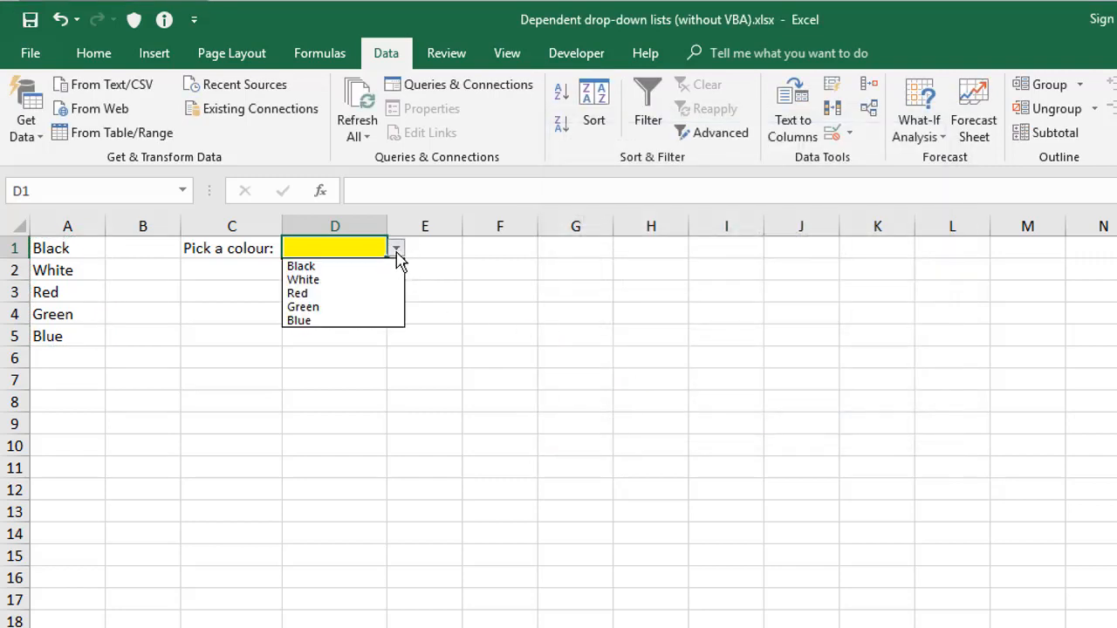
pyautogui.click(297, 293)
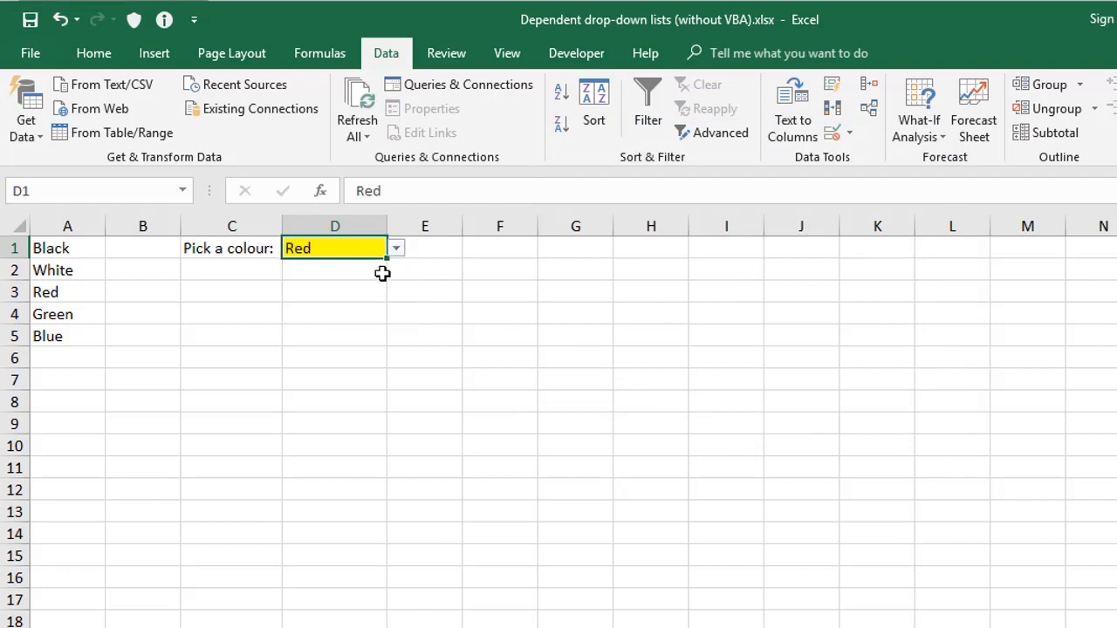
pyautogui.click(394, 247)
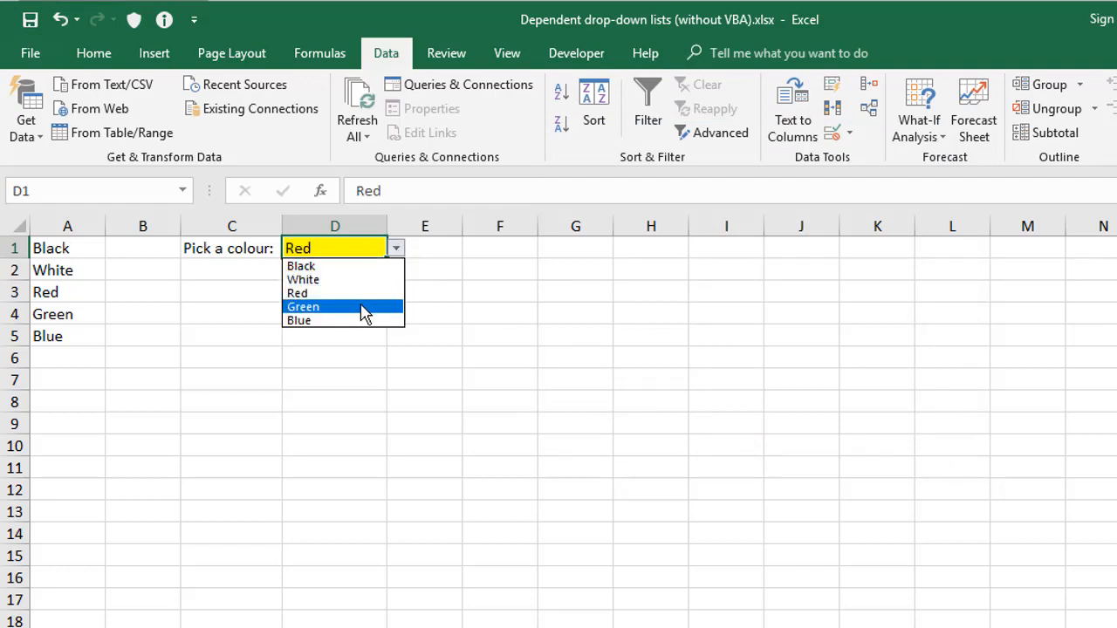
pyautogui.click(304, 307)
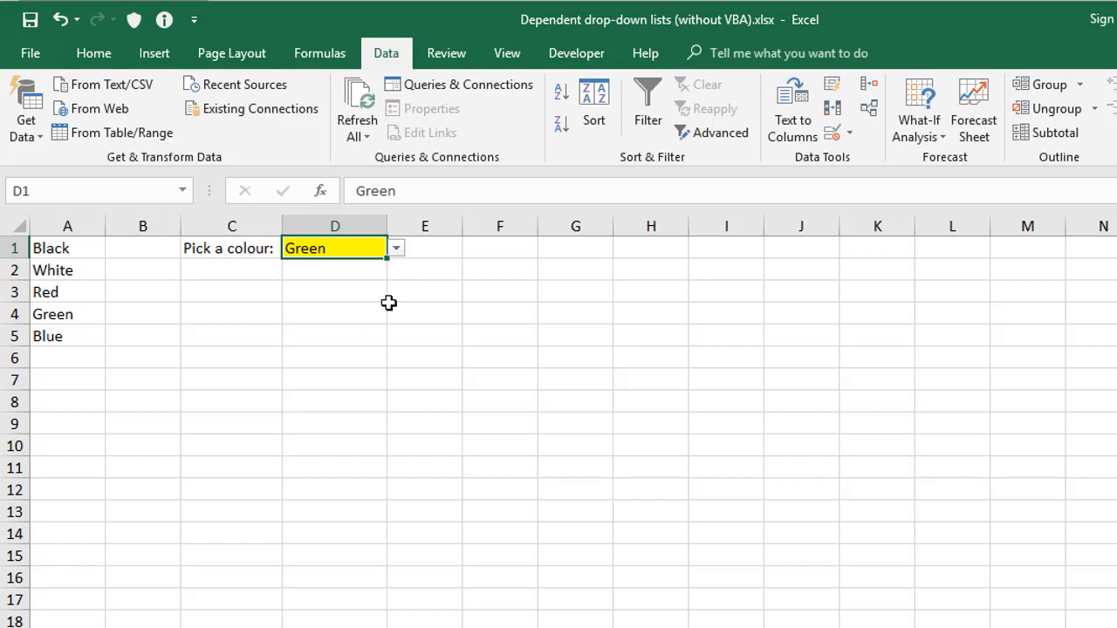
pyautogui.moveTo(90, 257)
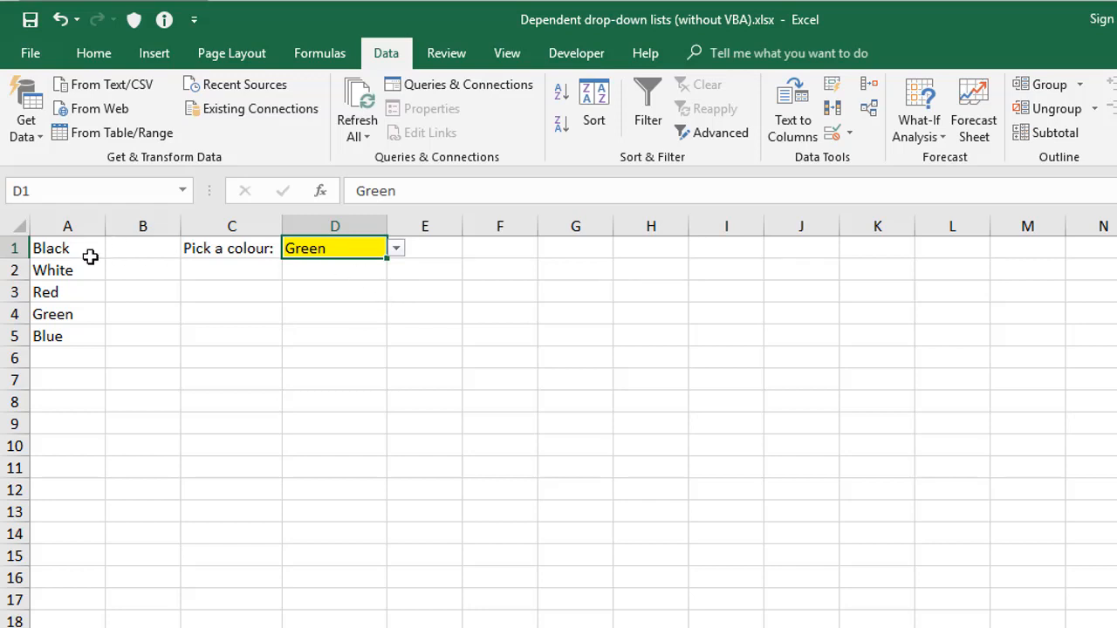
pyautogui.moveTo(70, 238)
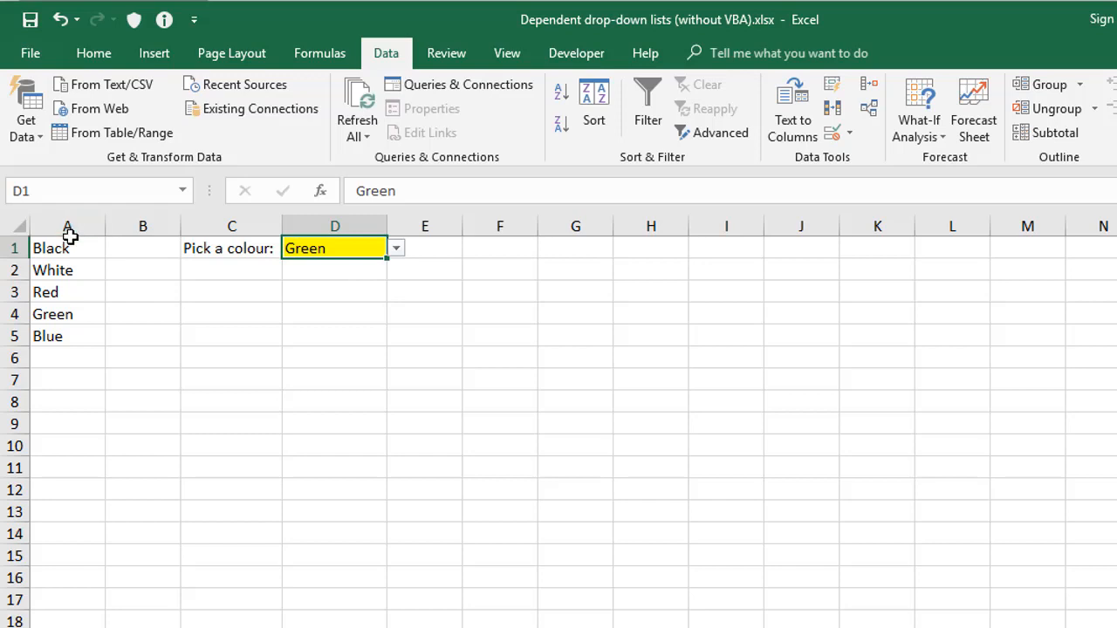
pyautogui.moveTo(68, 243)
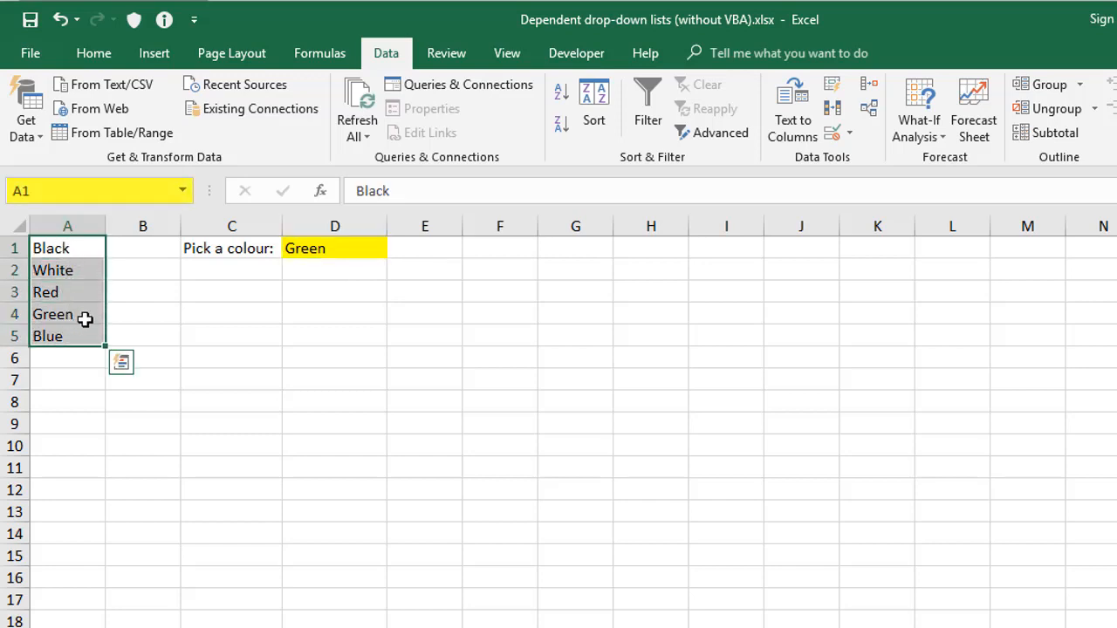
# Step: Select the five colour names in column A to name the range Colour
pyautogui.click(96, 190)
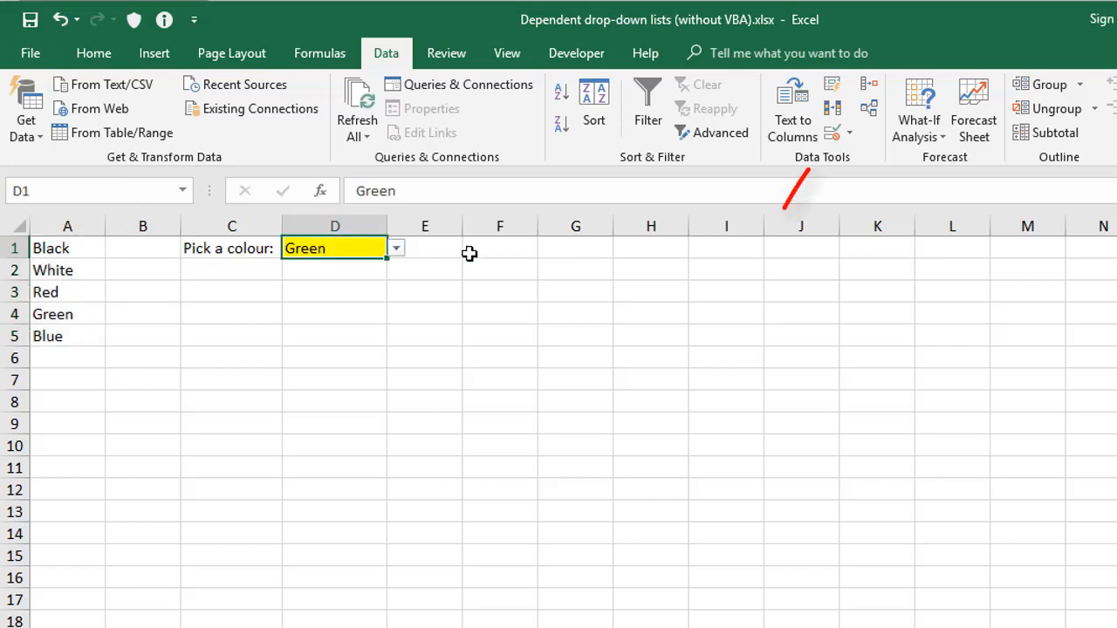
# Step: Replace D1's list source with the named range Colour via F3 and confirm Green still shows
pyautogui.click(832, 108)
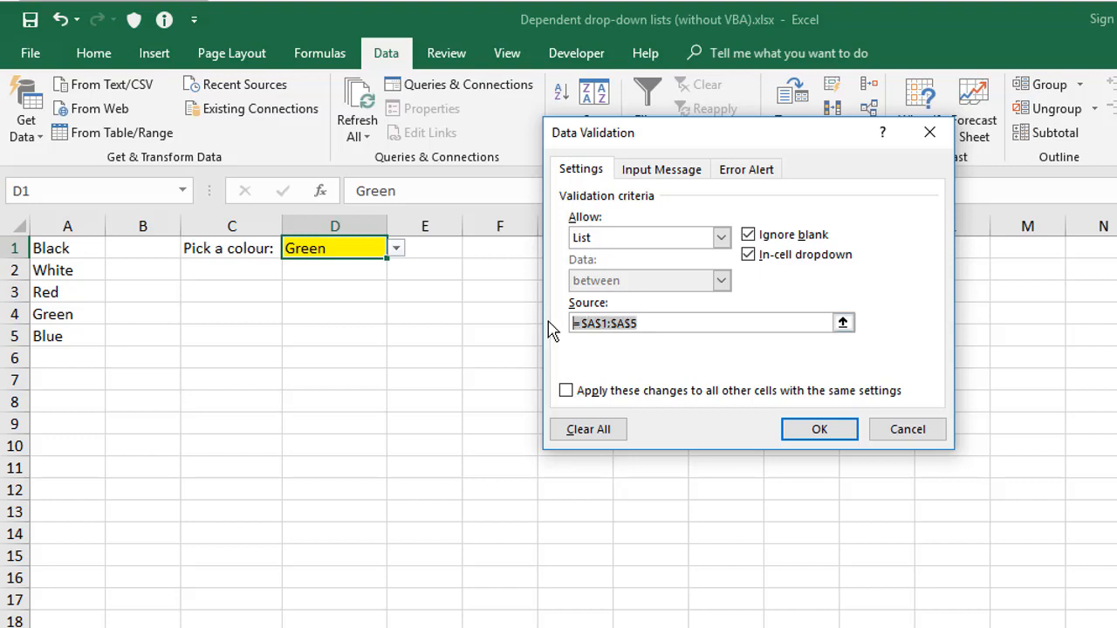
pyautogui.press('f3')
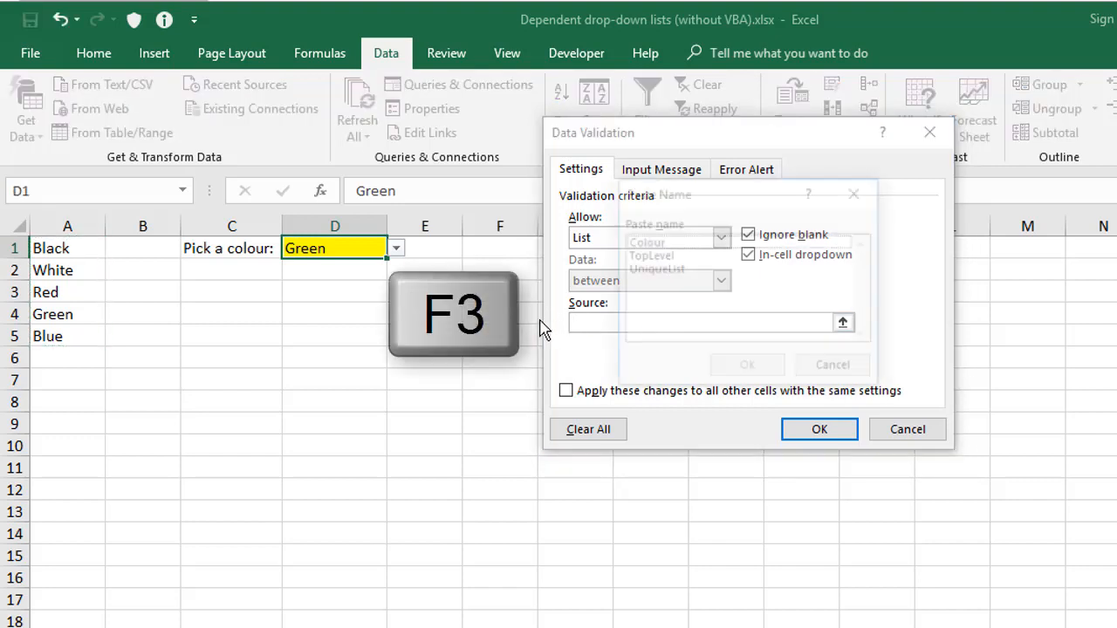
pyautogui.press('f3')
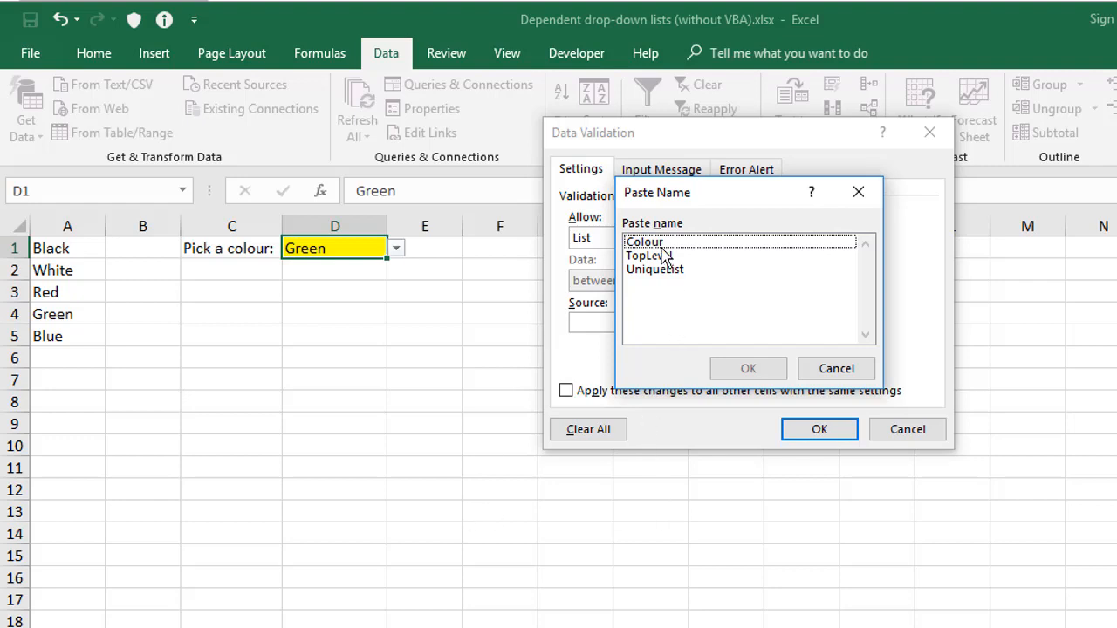
pyautogui.click(644, 241)
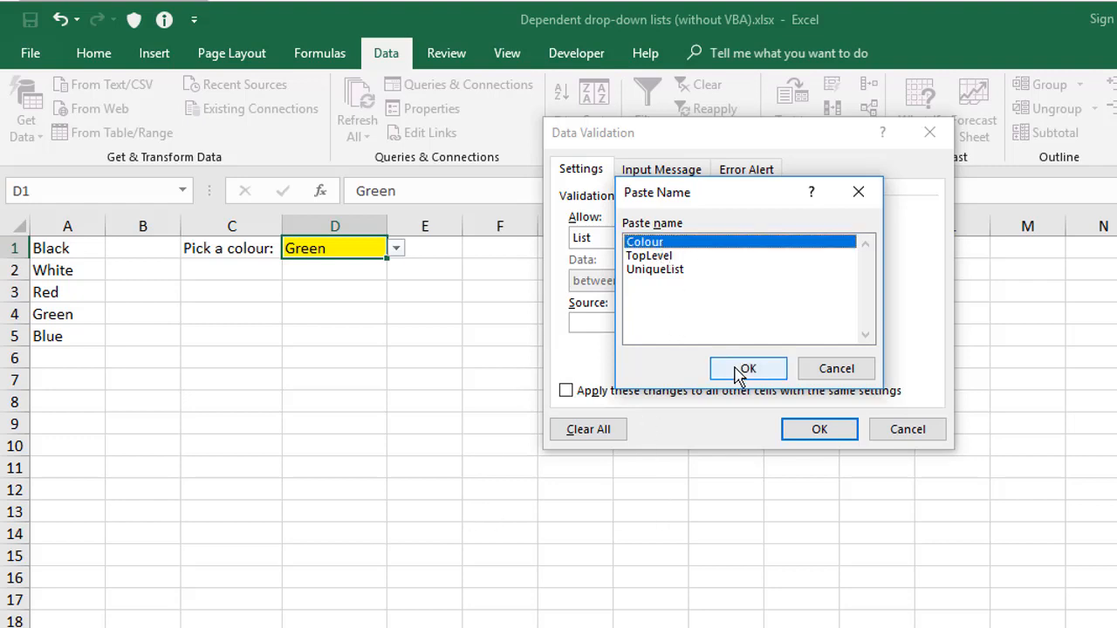
pyautogui.click(747, 368)
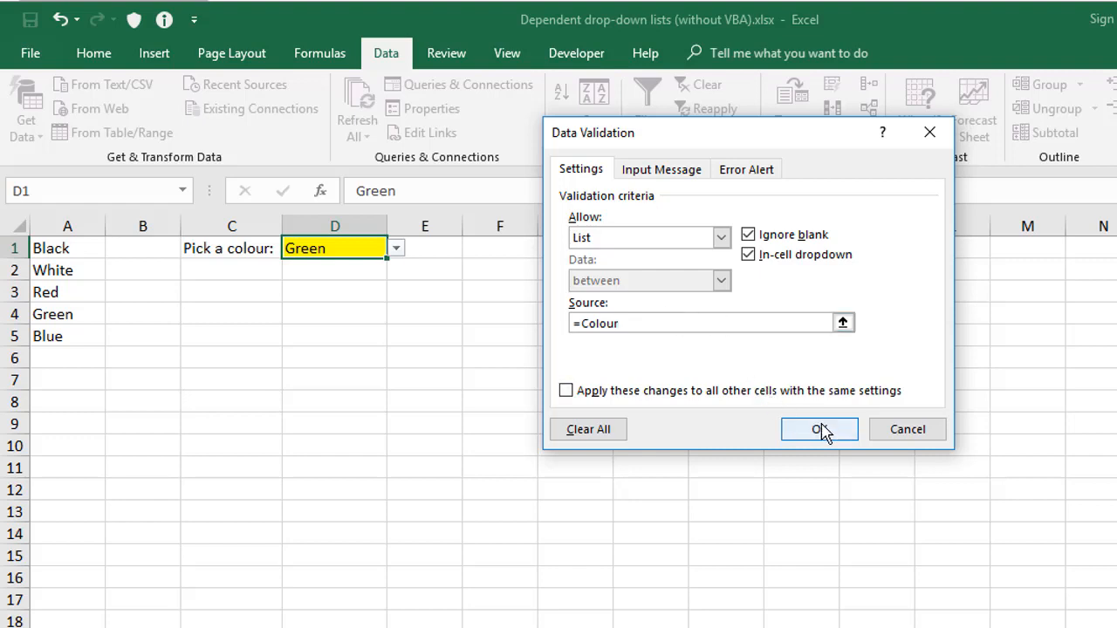
pyautogui.click(818, 429)
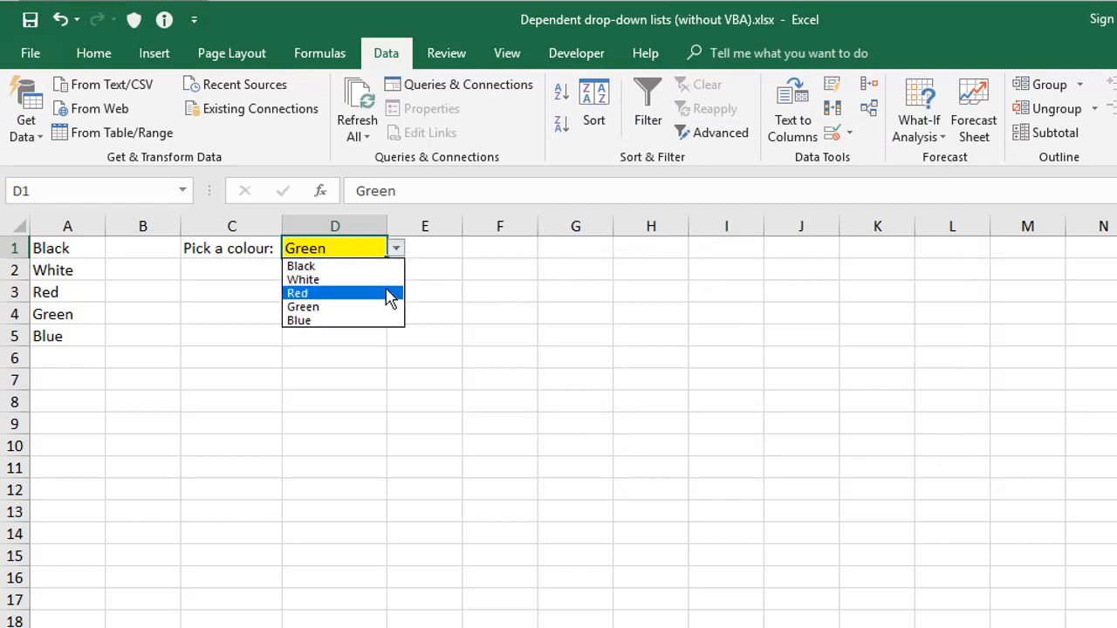
pyautogui.moveTo(387, 297)
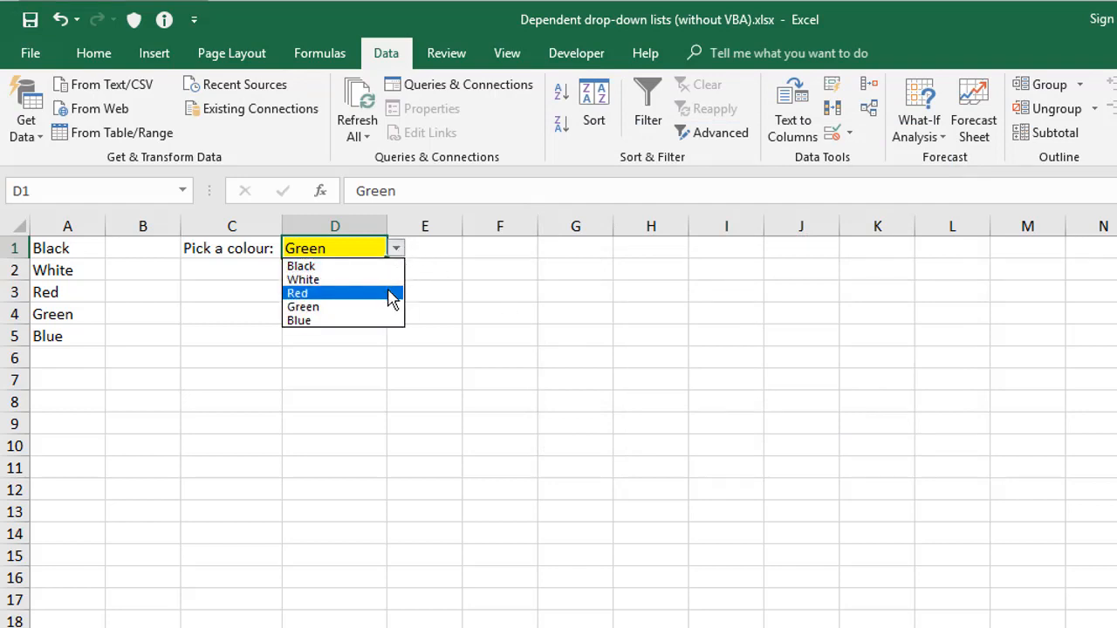
pyautogui.click(335, 248)
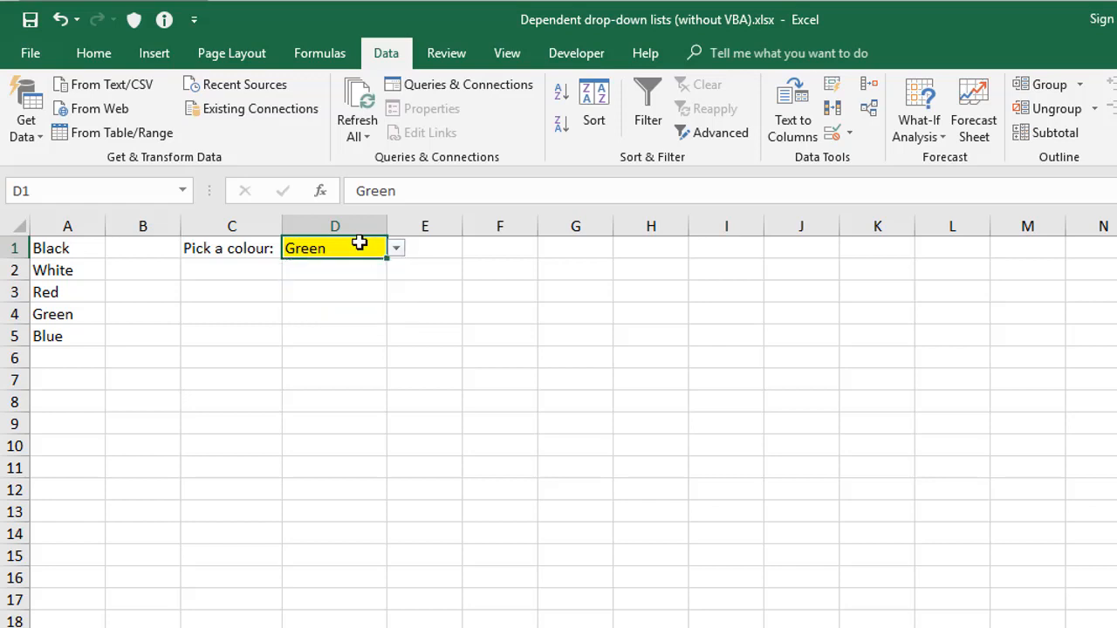
# Step: Clear D1, copy its drop-down down to D9 and check D4 and D5 offer the colours
pyautogui.press('Delete')
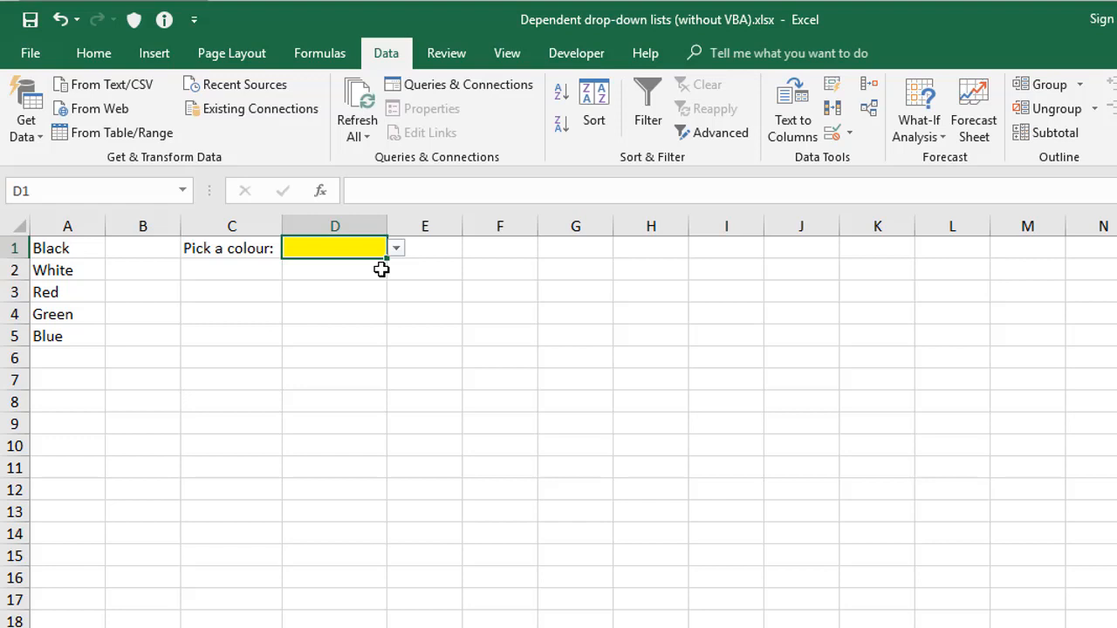
pyautogui.moveTo(391, 260)
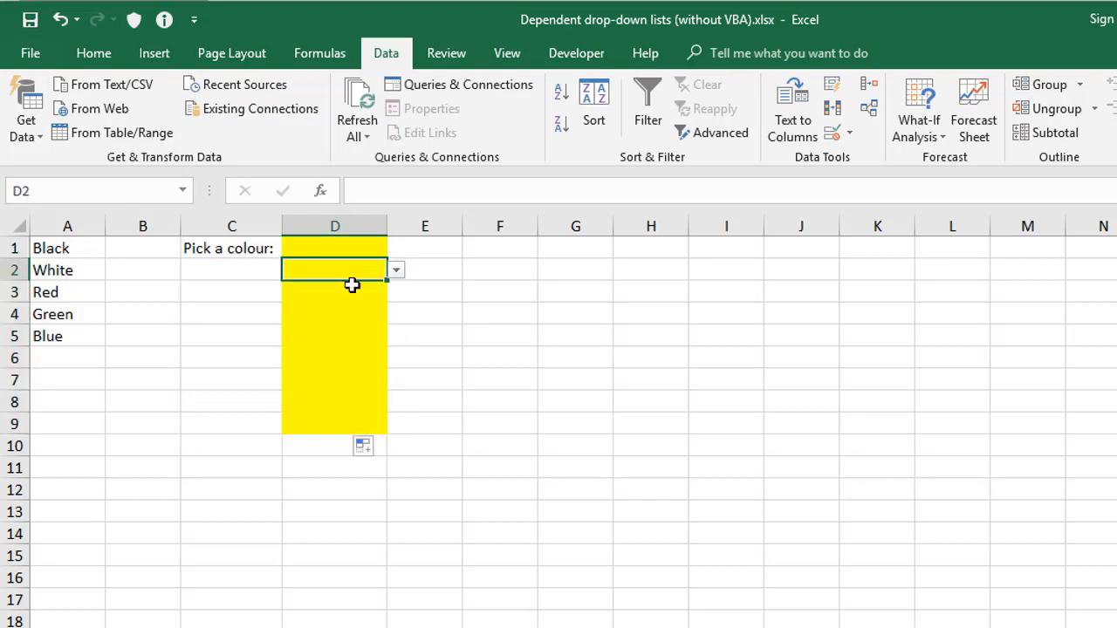
pyautogui.click(335, 335)
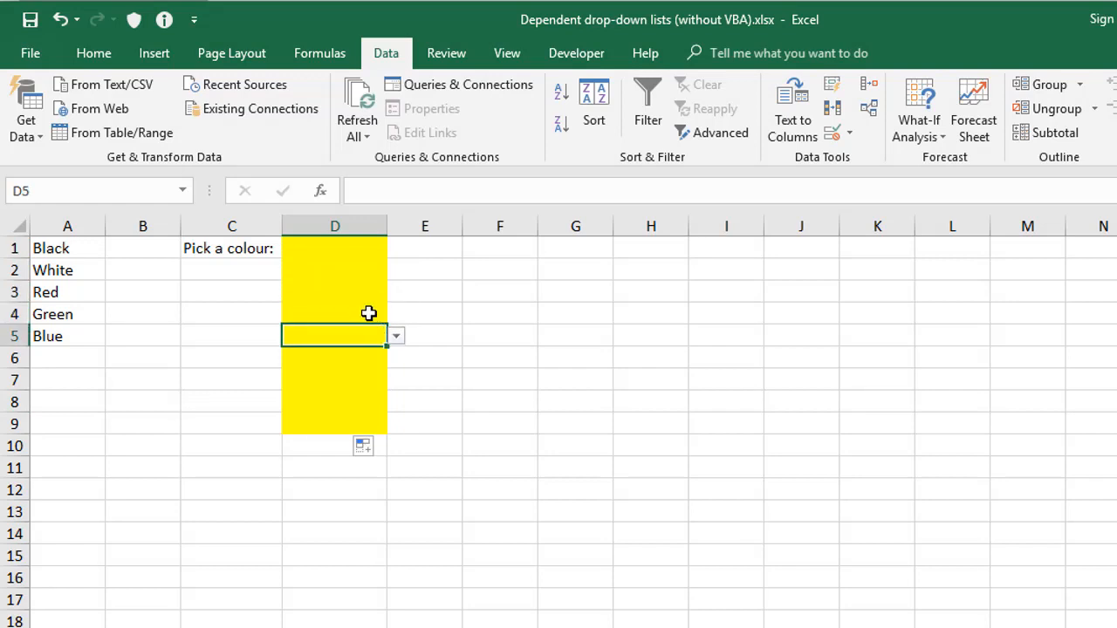
pyautogui.click(335, 314)
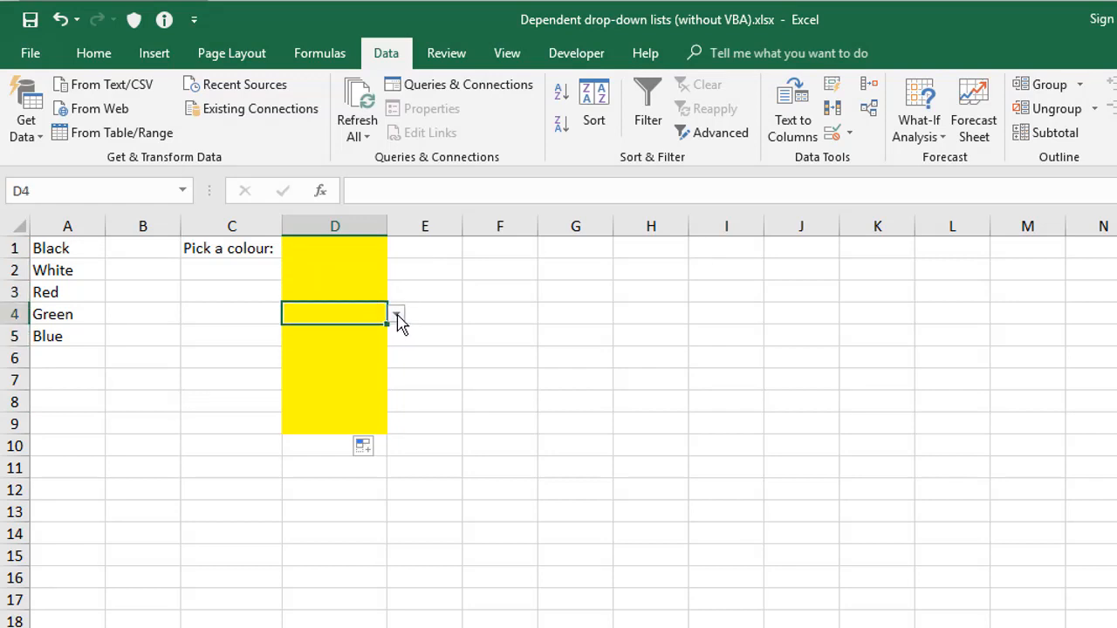
pyautogui.click(395, 314)
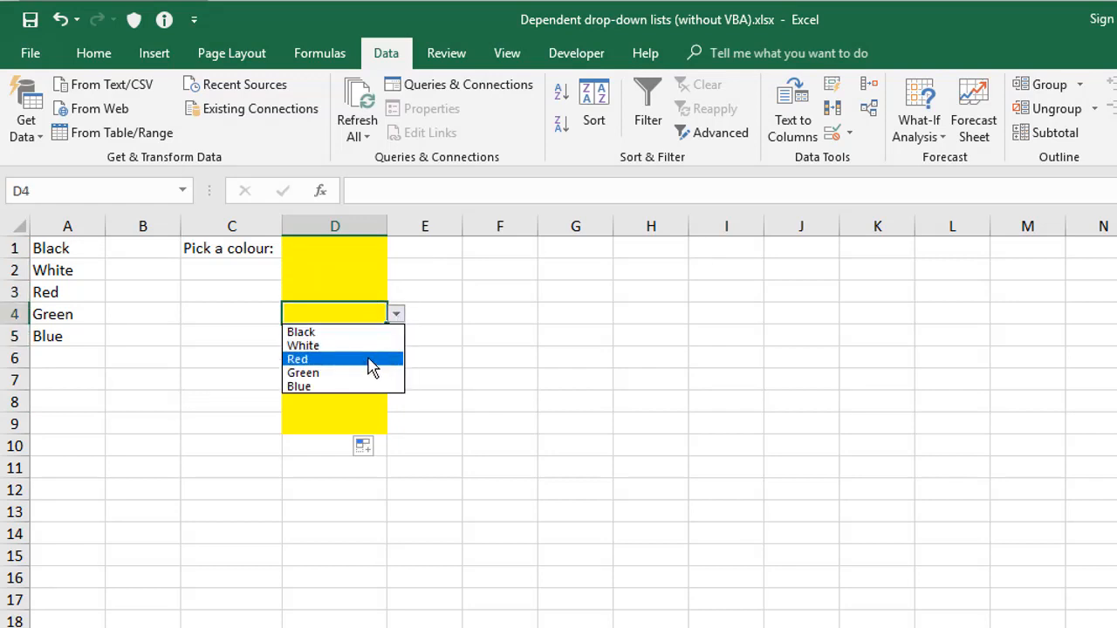
pyautogui.moveTo(381, 362)
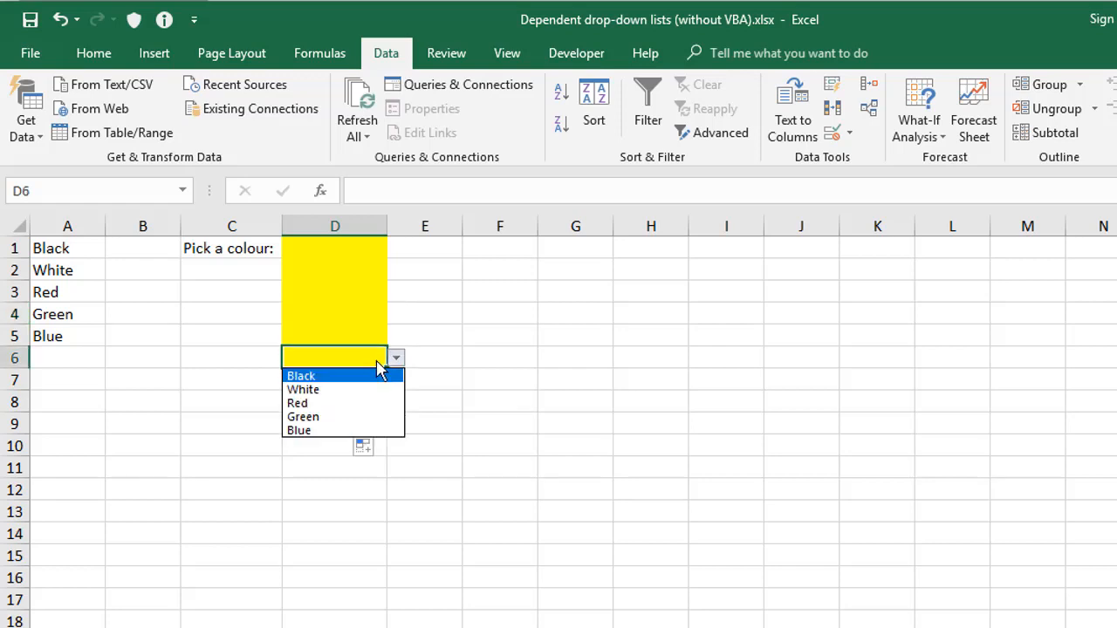
pyautogui.moveTo(365, 258)
pyautogui.write('Re')
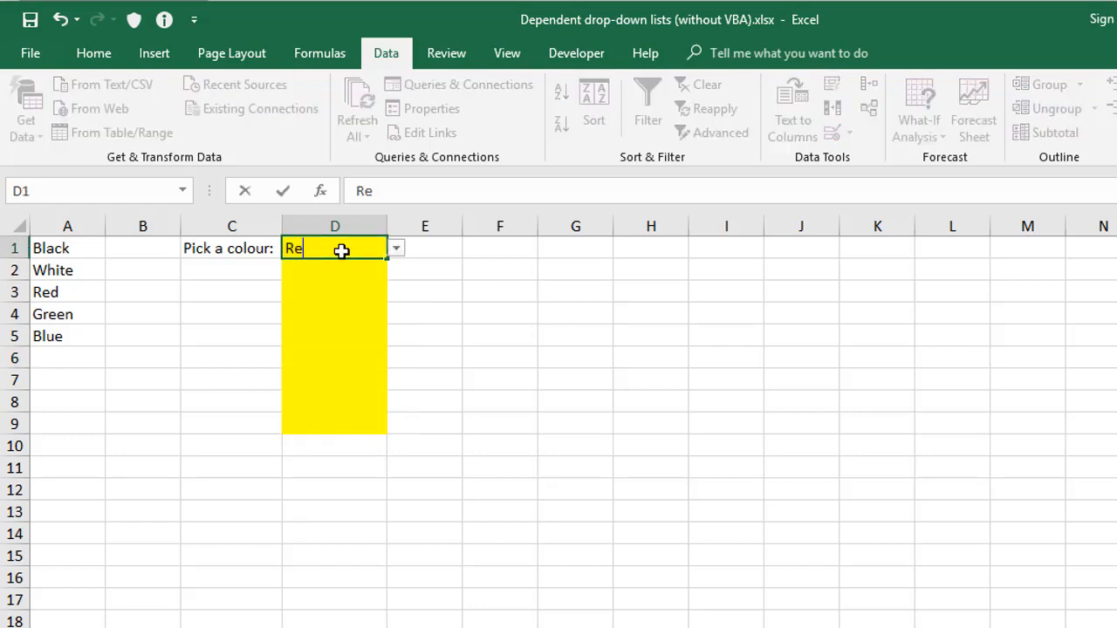
# Step: Enter the misspelt colour Redd in D1 and cancel it at the stop alert
pyautogui.write('dd')
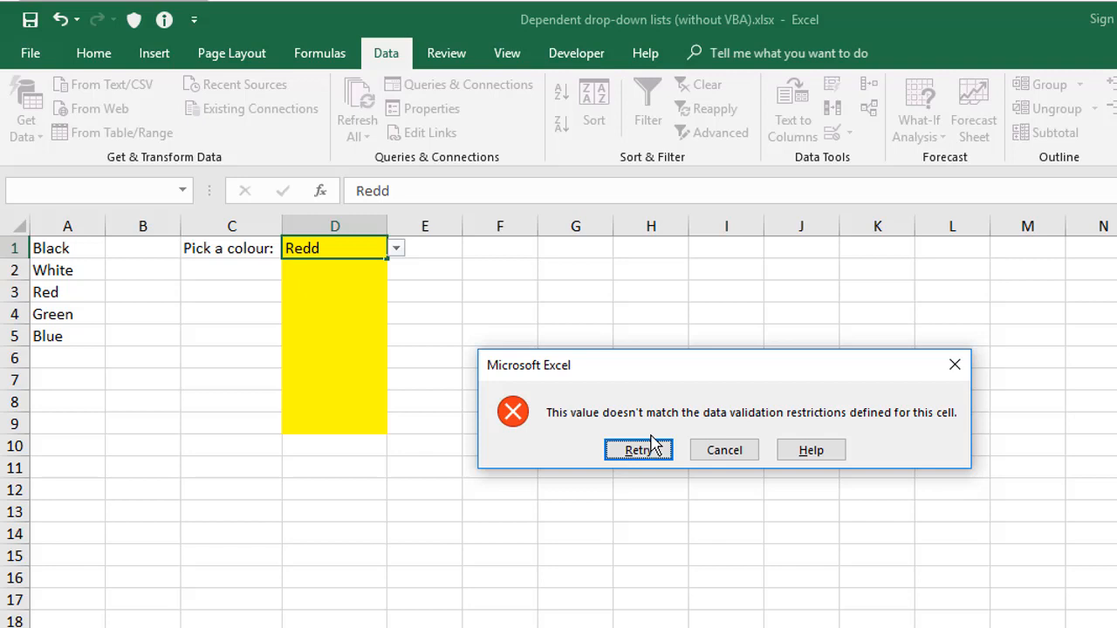
pyautogui.moveTo(794, 421)
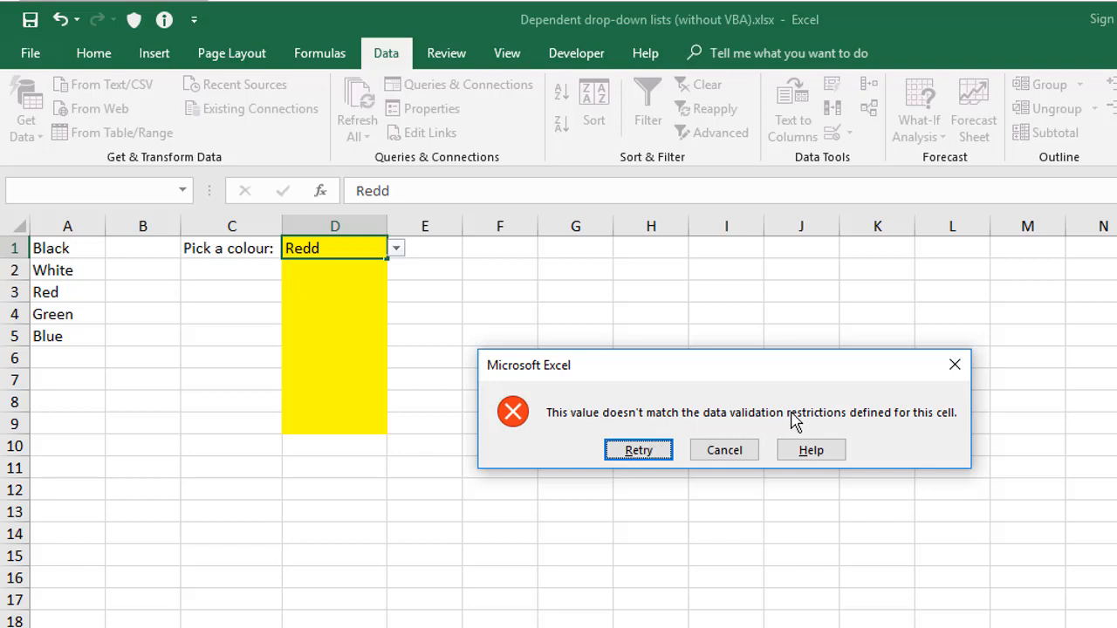
pyautogui.moveTo(771, 418)
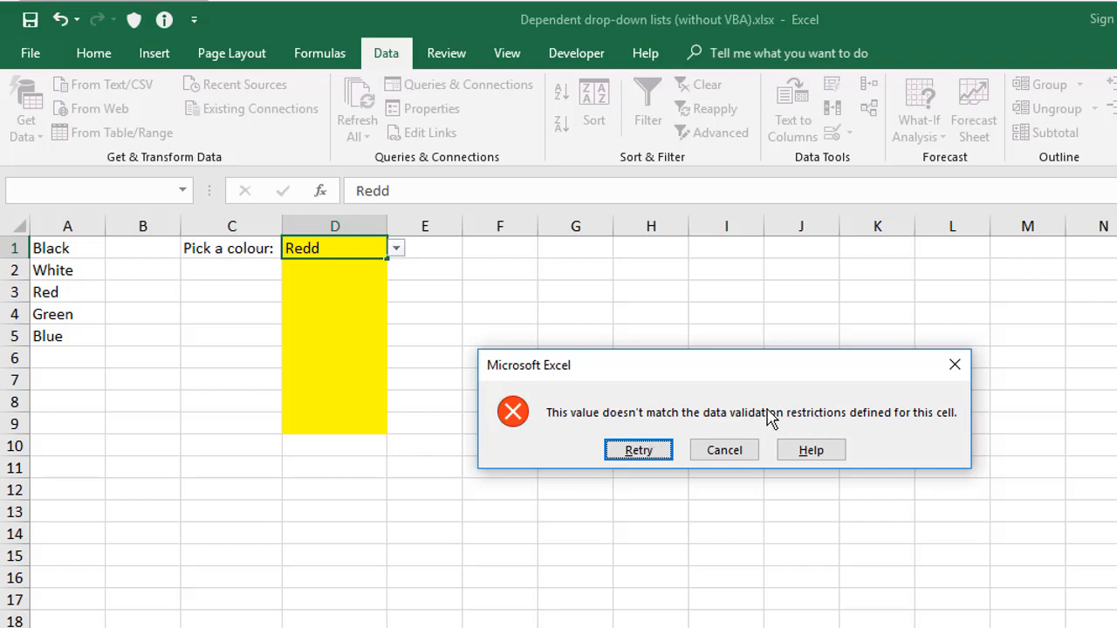
pyautogui.moveTo(740, 429)
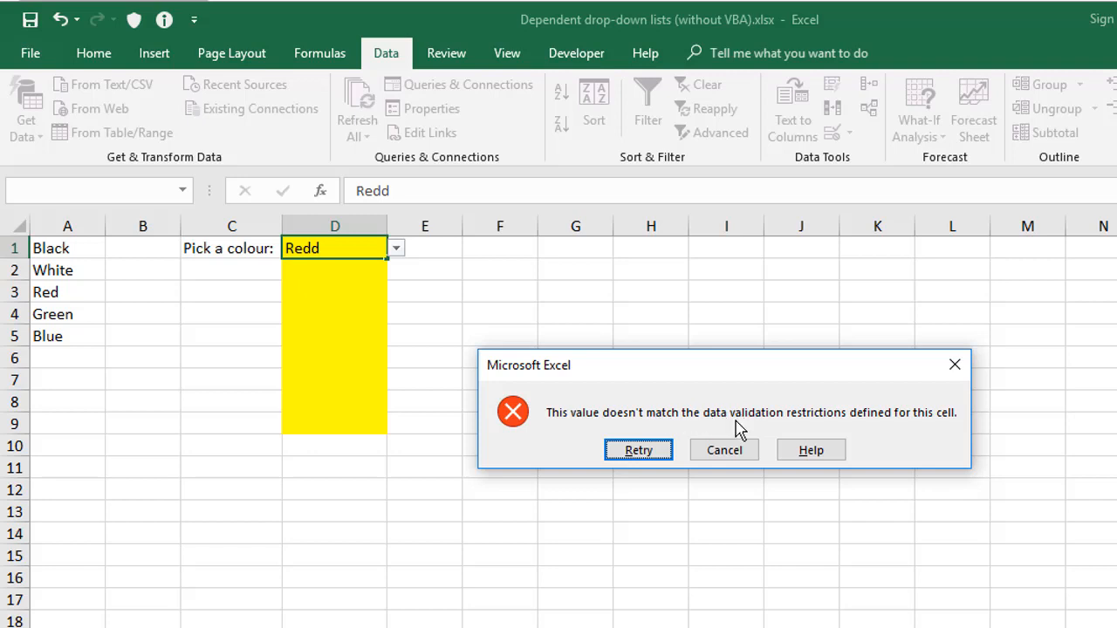
pyautogui.click(724, 451)
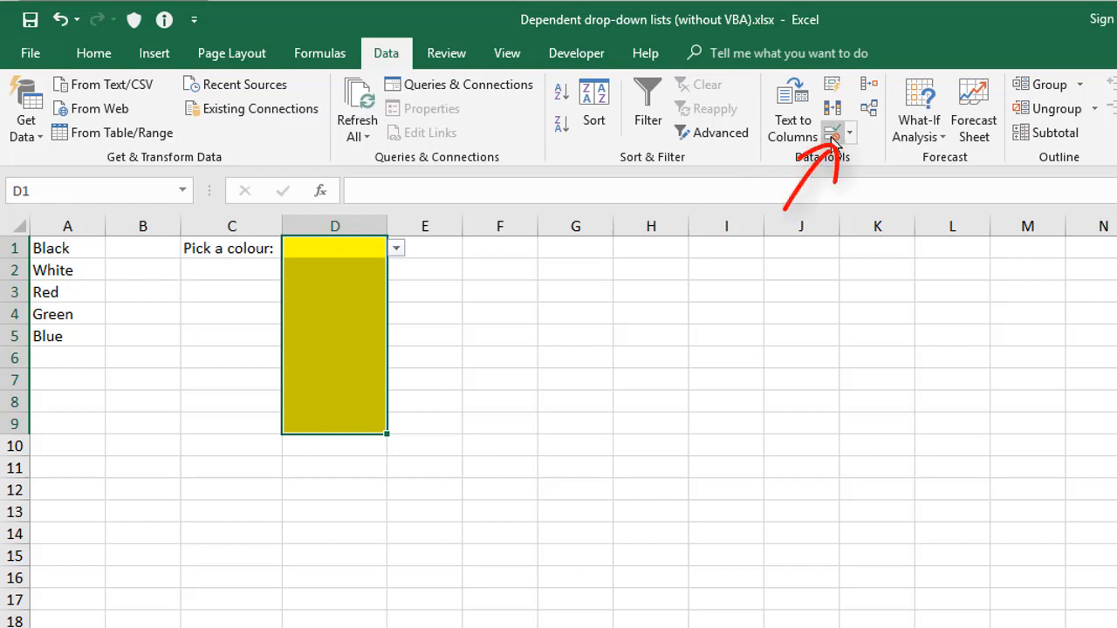
# Step: Change the error alert style for the D1:D9 validation away from Stop
pyautogui.click(831, 133)
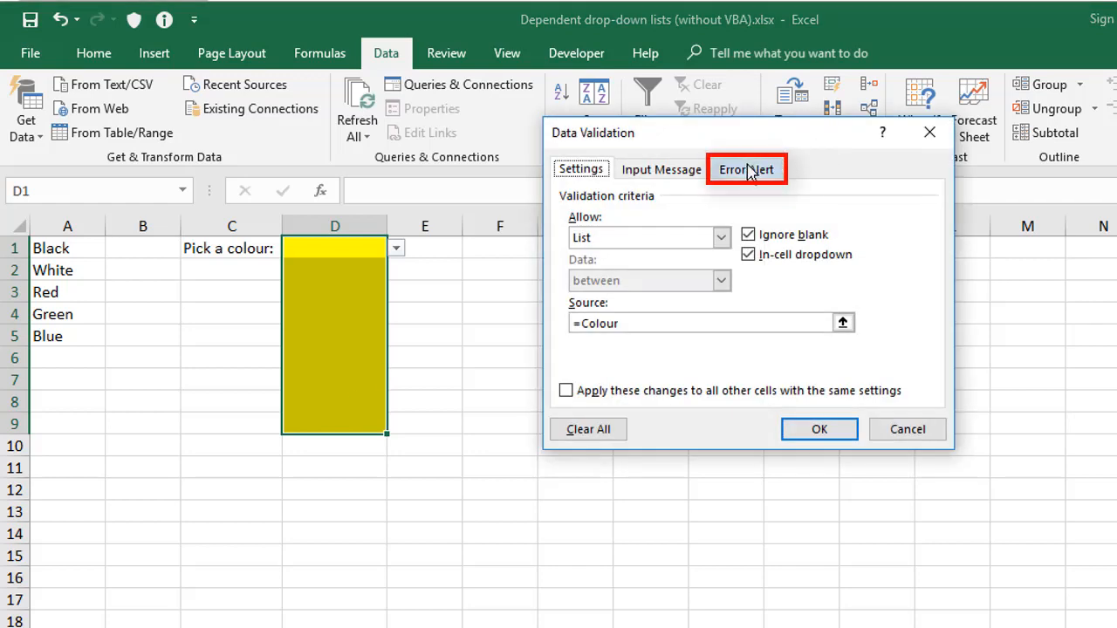
pyautogui.click(747, 167)
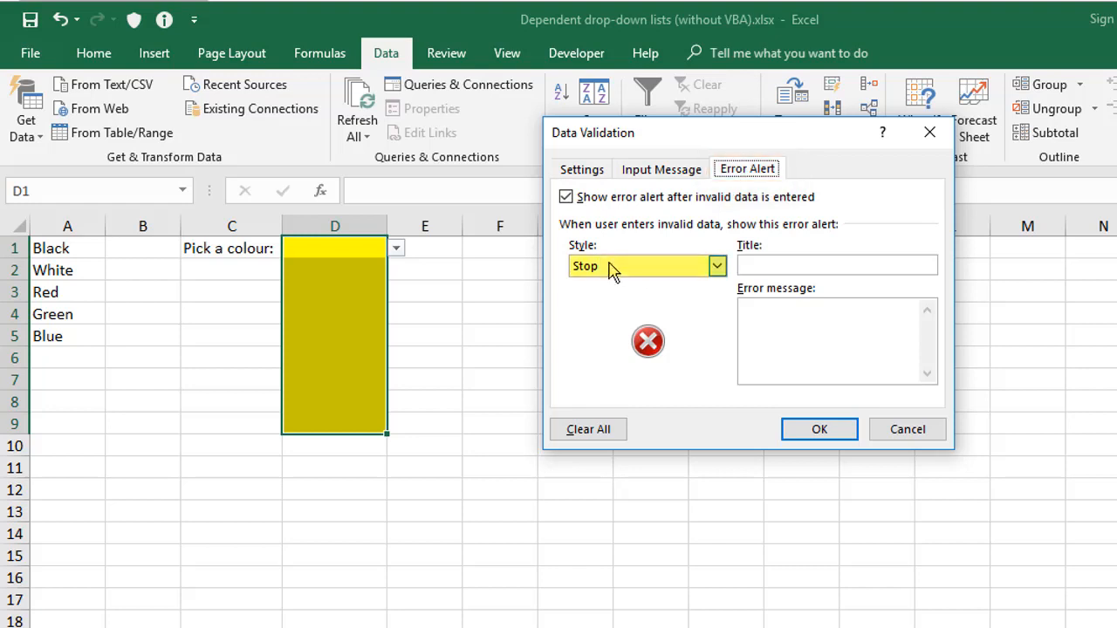
pyautogui.moveTo(659, 266)
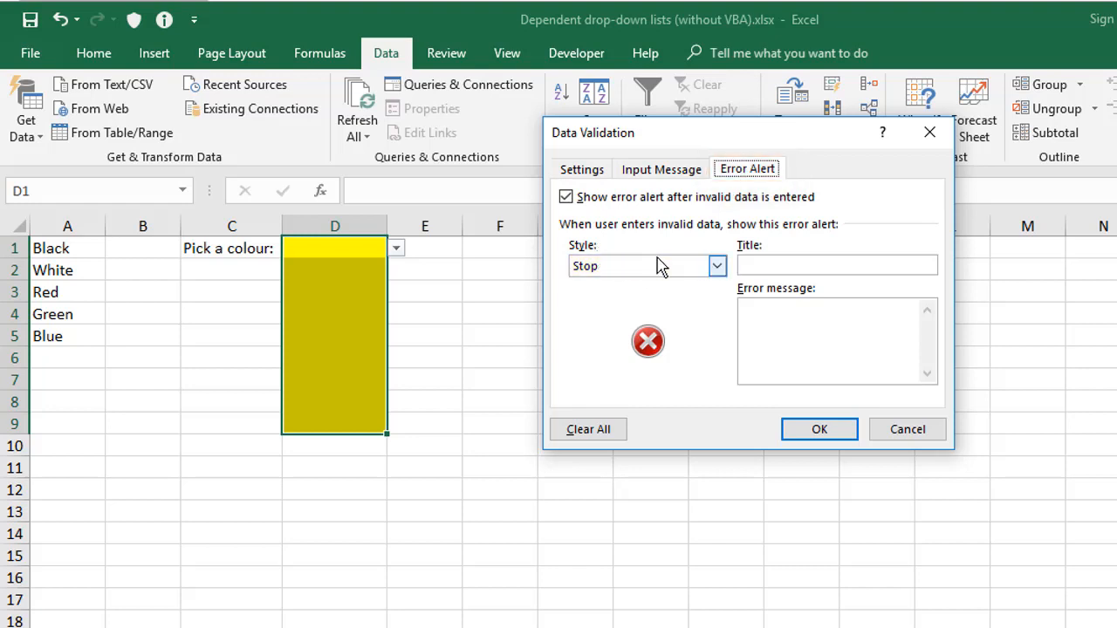
pyautogui.moveTo(642, 323)
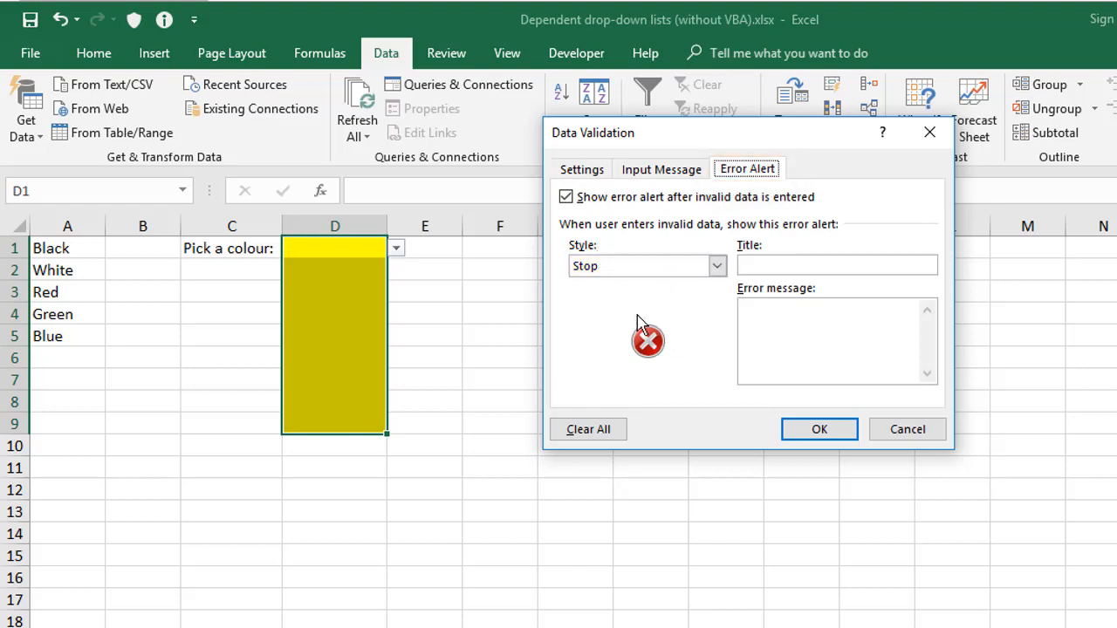
pyautogui.moveTo(684, 351)
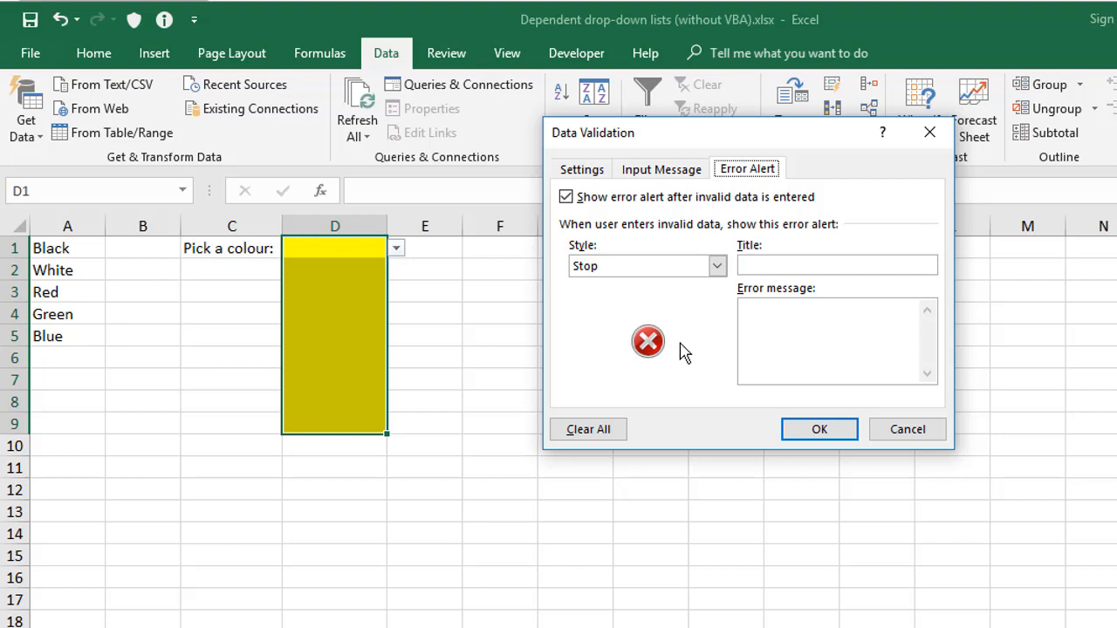
pyautogui.click(716, 265)
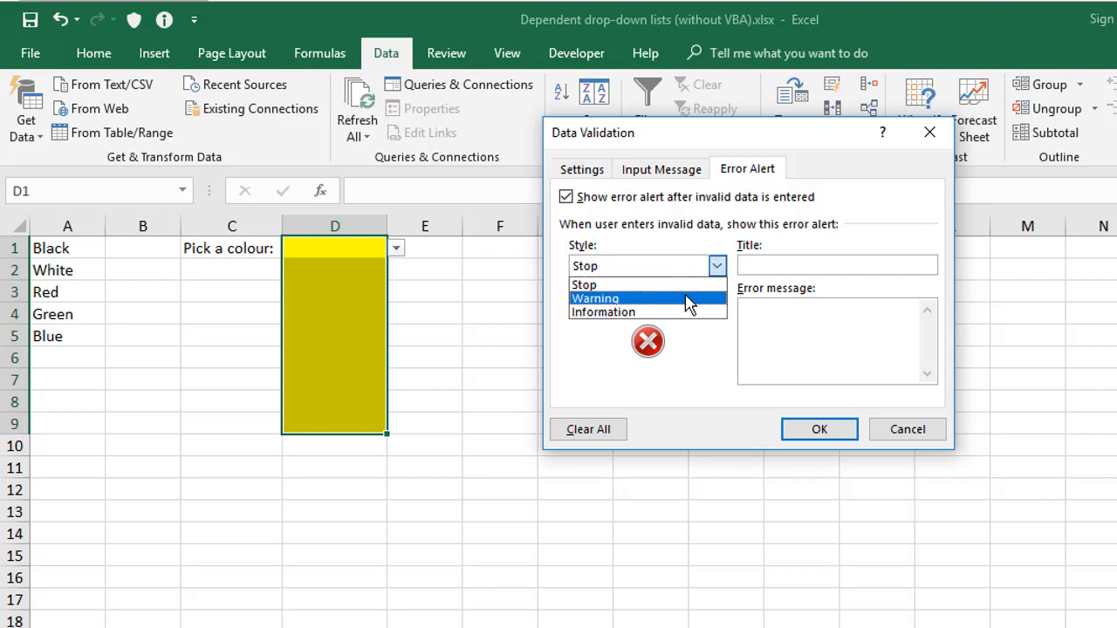
pyautogui.click(593, 297)
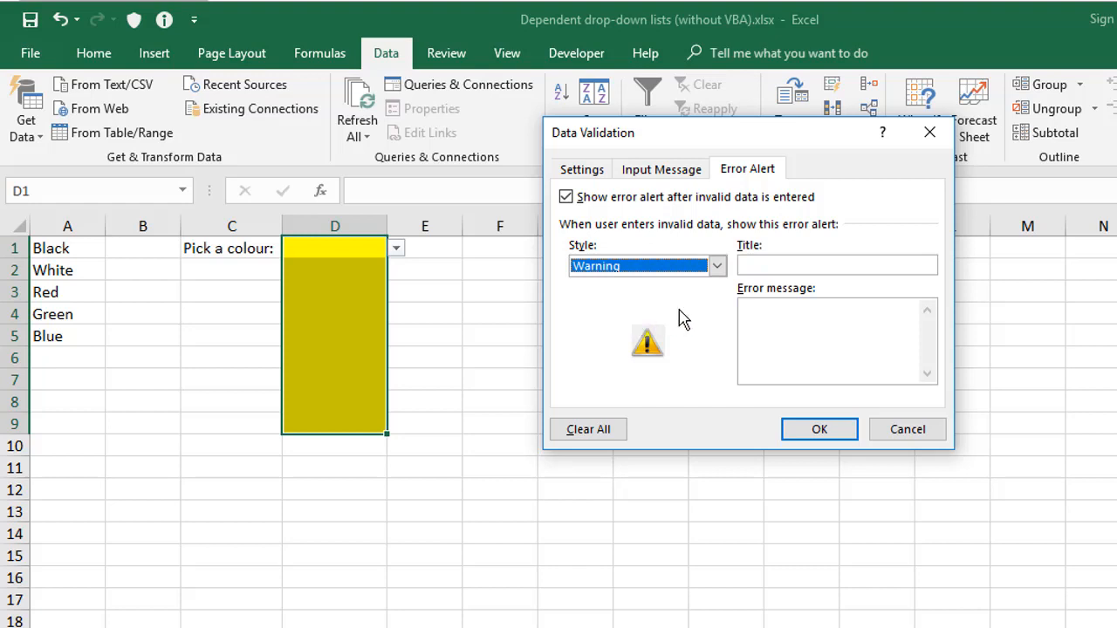
pyautogui.moveTo(690, 323)
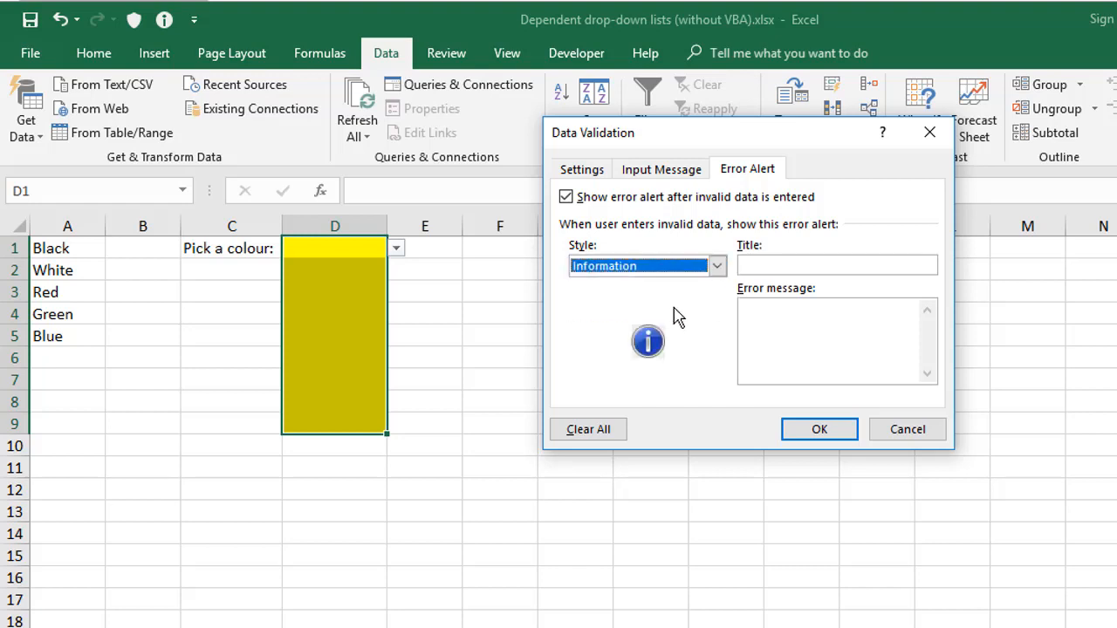
pyautogui.moveTo(674, 329)
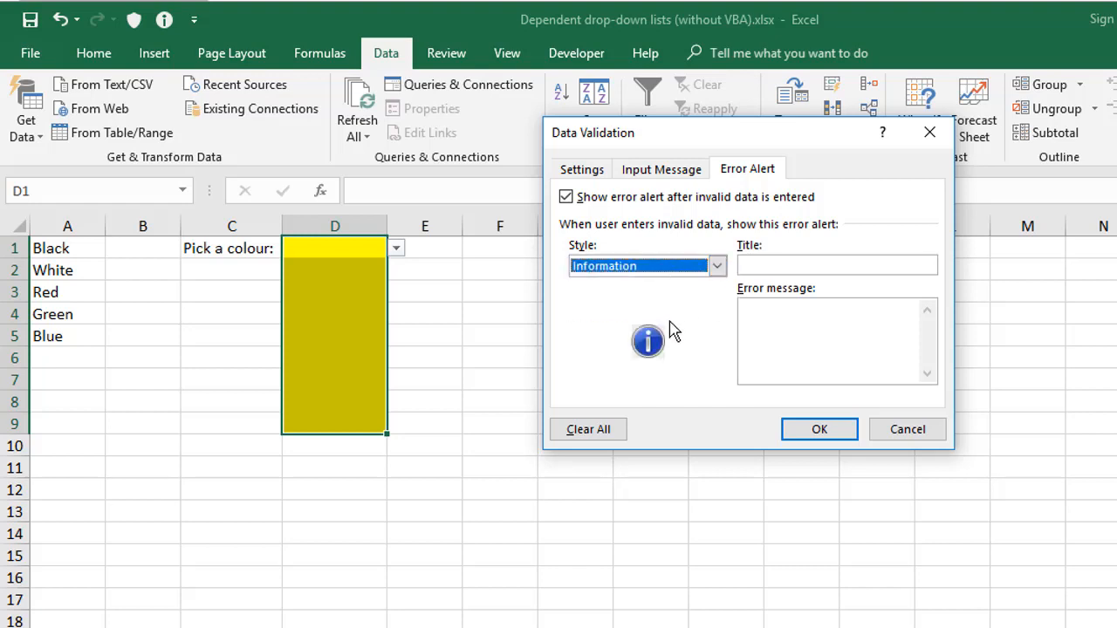
pyautogui.moveTo(684, 331)
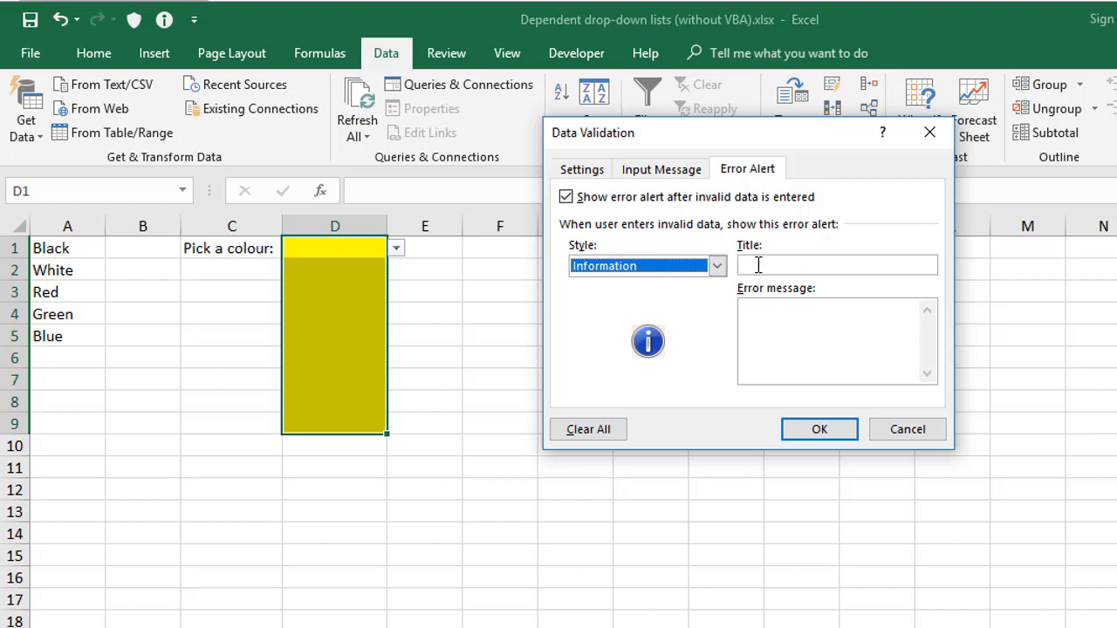
# Step: Title the alert Colour with message 'That colour is not on the list. Please try again.'
pyautogui.write('Colour')
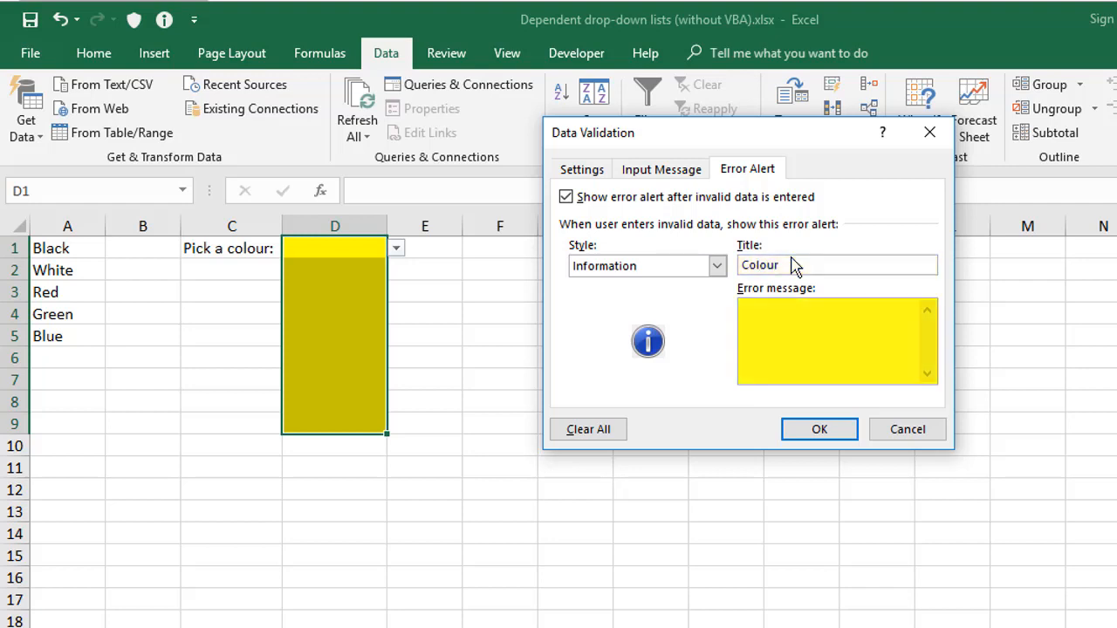
pyautogui.write('That colour is not on the list. Please try again.')
pyautogui.click(335, 248)
pyautogui.write('Redd')
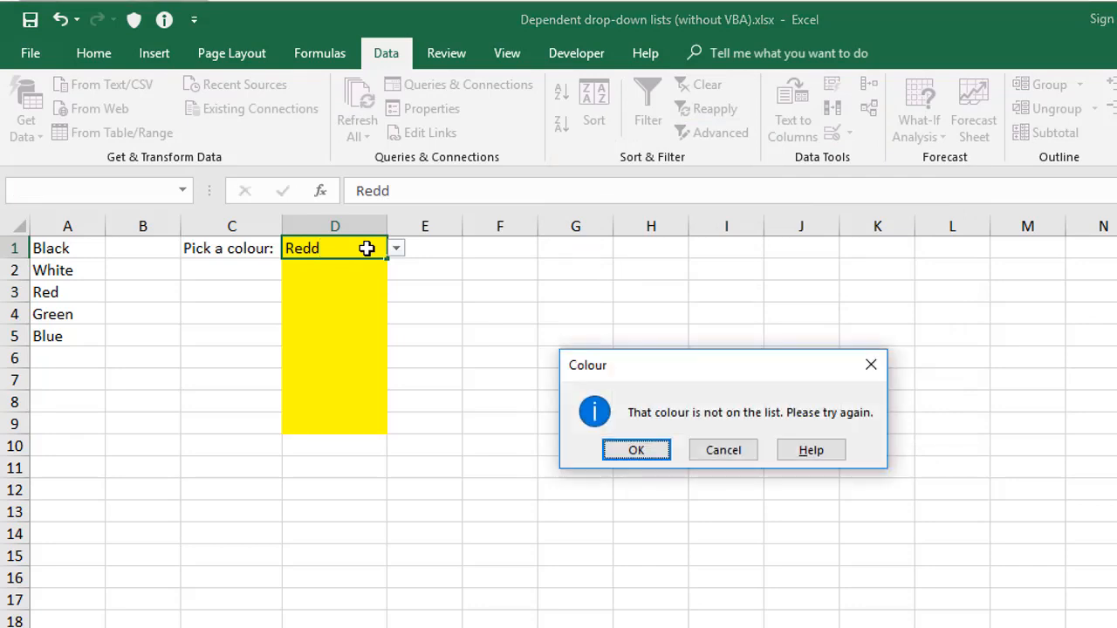
pyautogui.moveTo(578, 417)
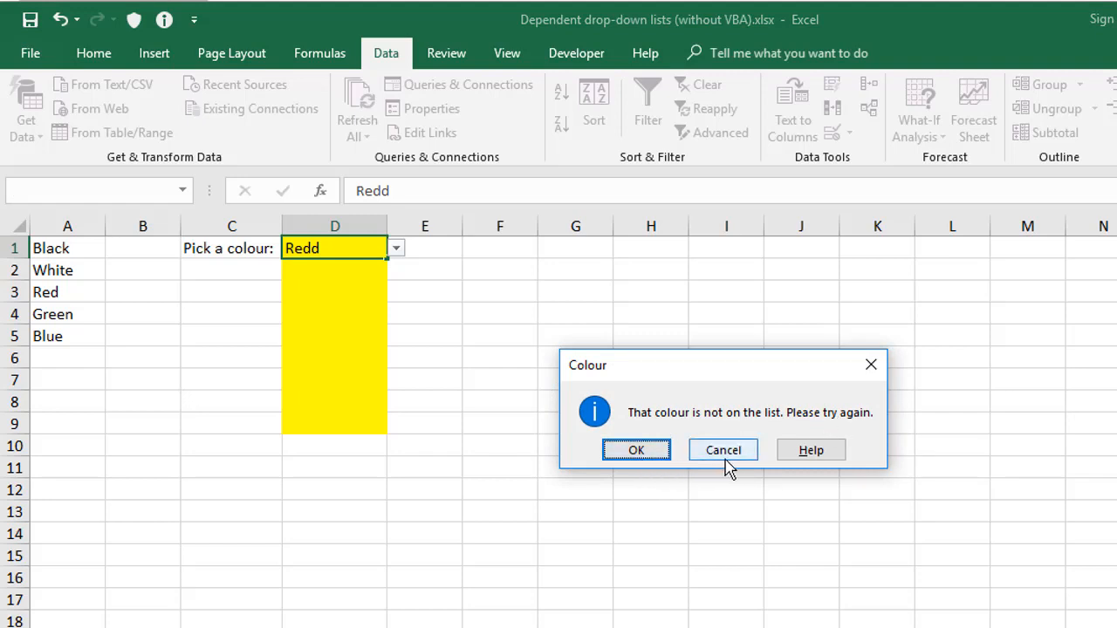
pyautogui.moveTo(723, 450)
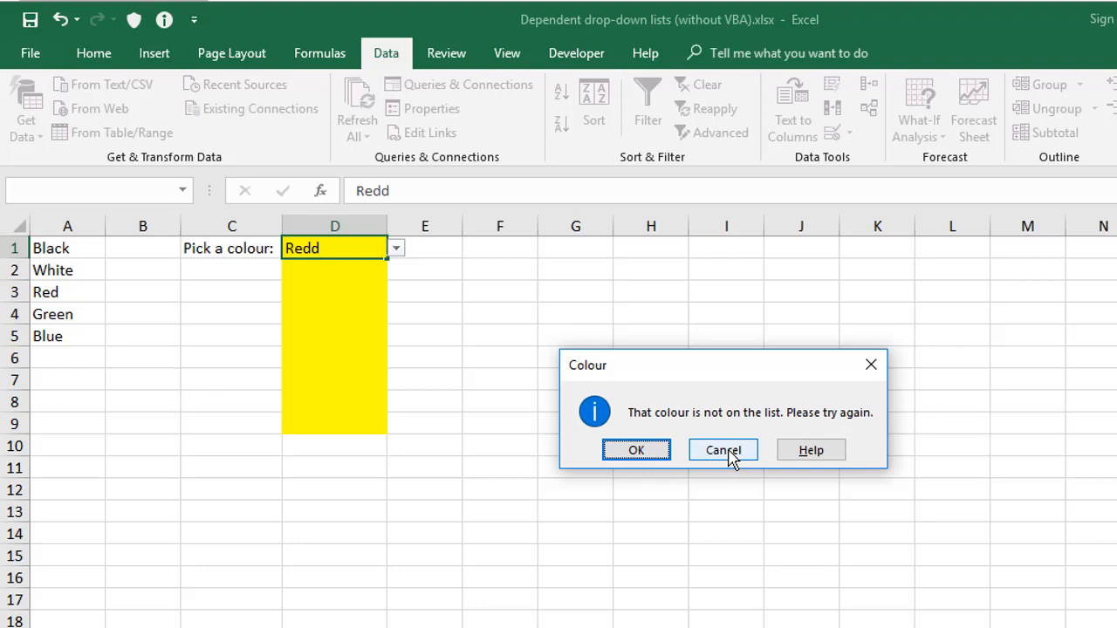
pyautogui.moveTo(754, 461)
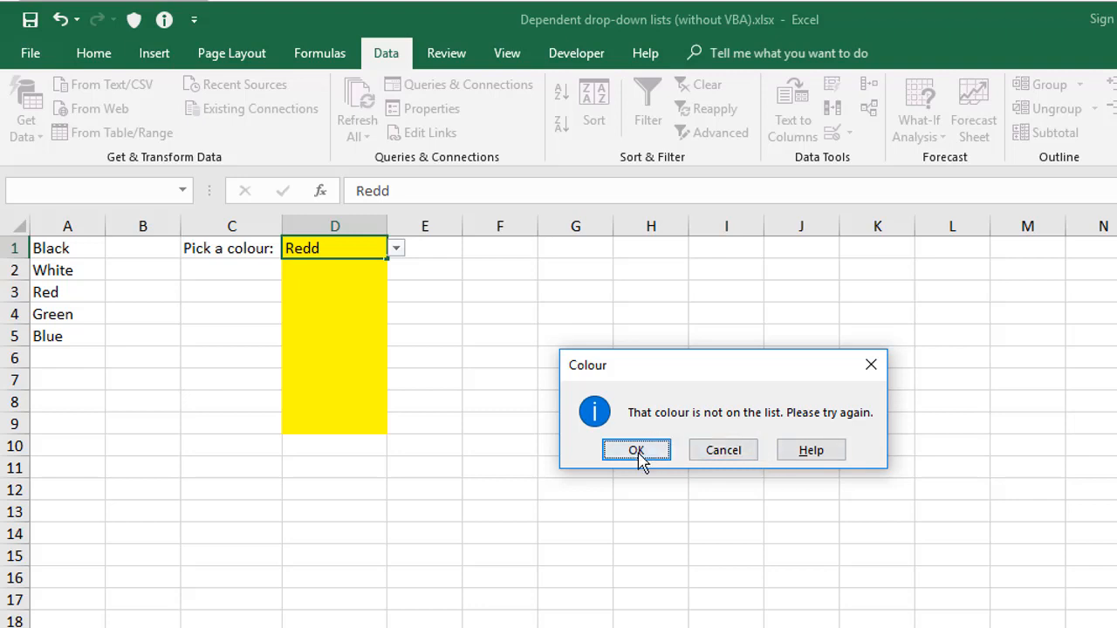
# Step: Accept Redd in D1 despite the alert and circle the invalid data in red
pyautogui.click(636, 451)
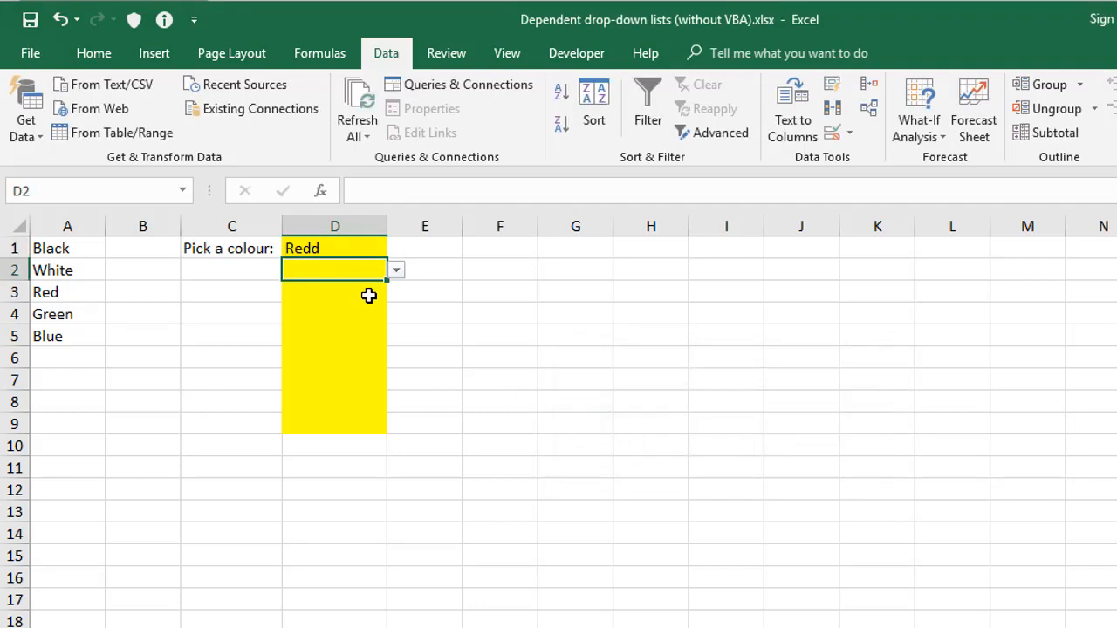
pyautogui.moveTo(337, 248)
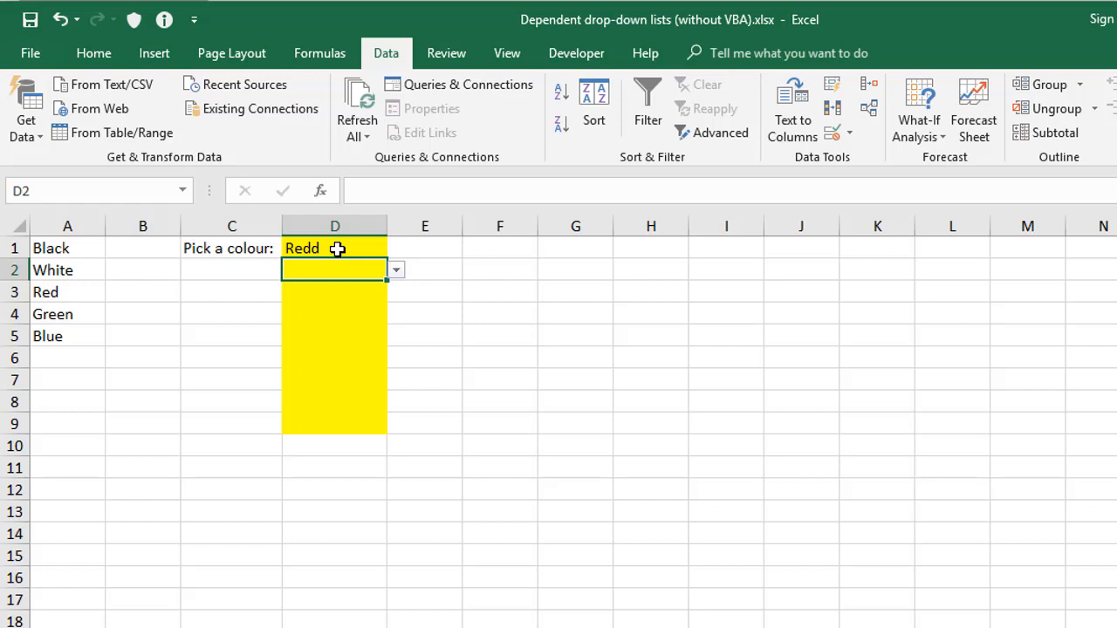
pyautogui.moveTo(835, 133)
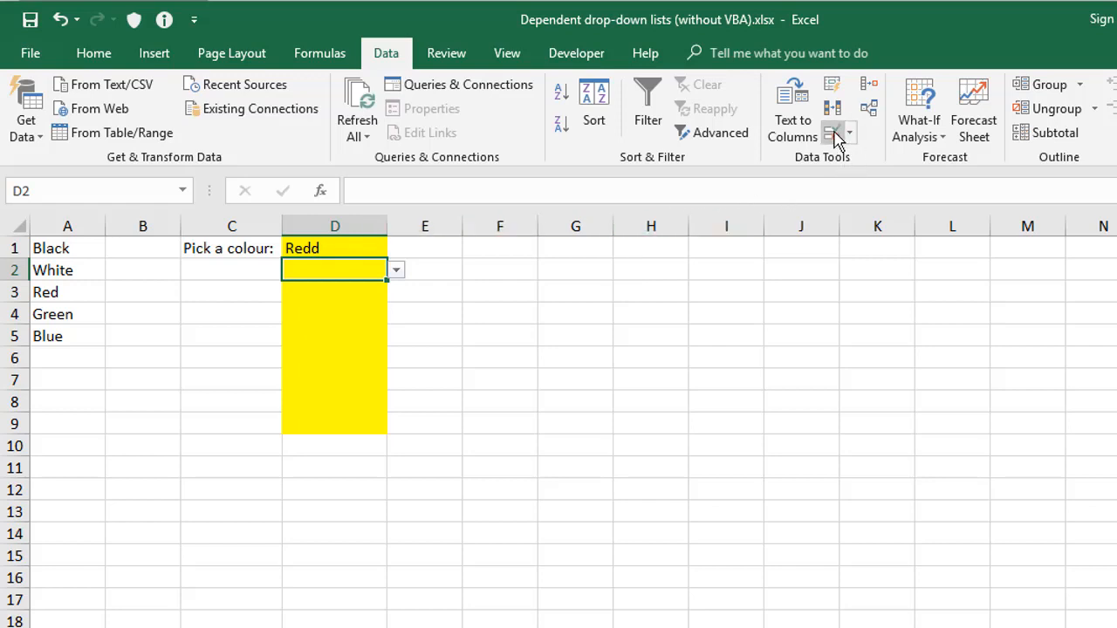
pyautogui.click(848, 133)
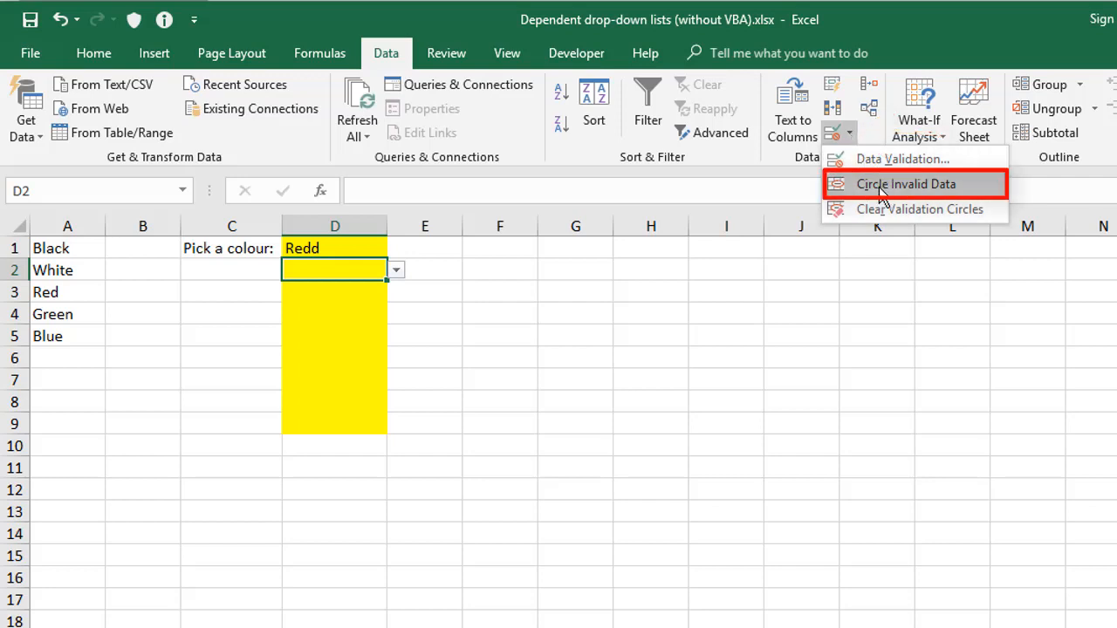
pyautogui.click(906, 183)
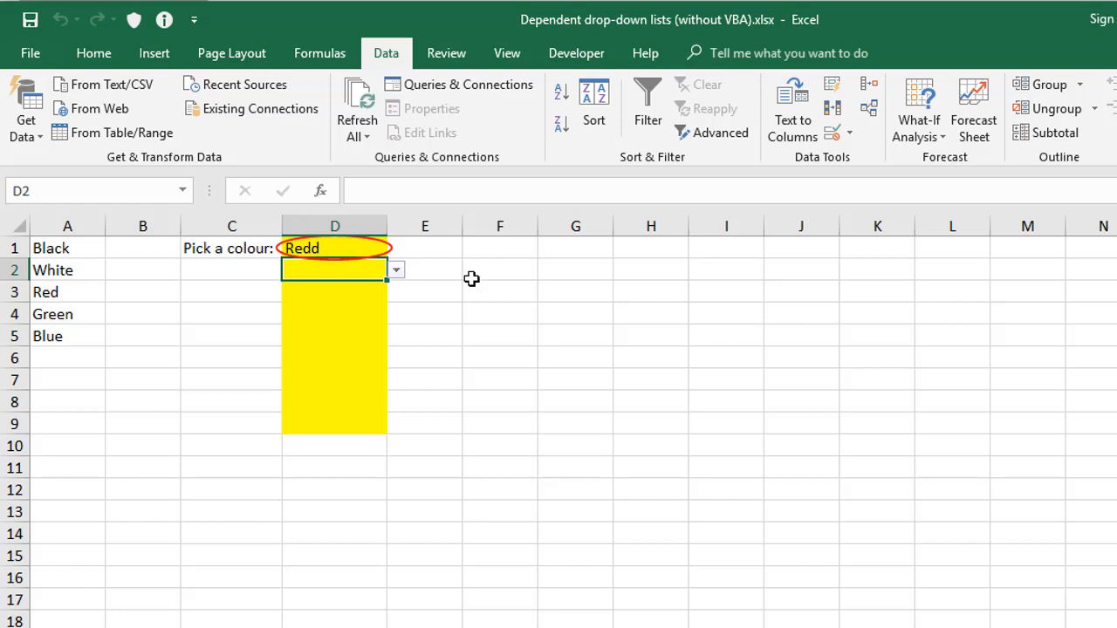
pyautogui.moveTo(56, 356)
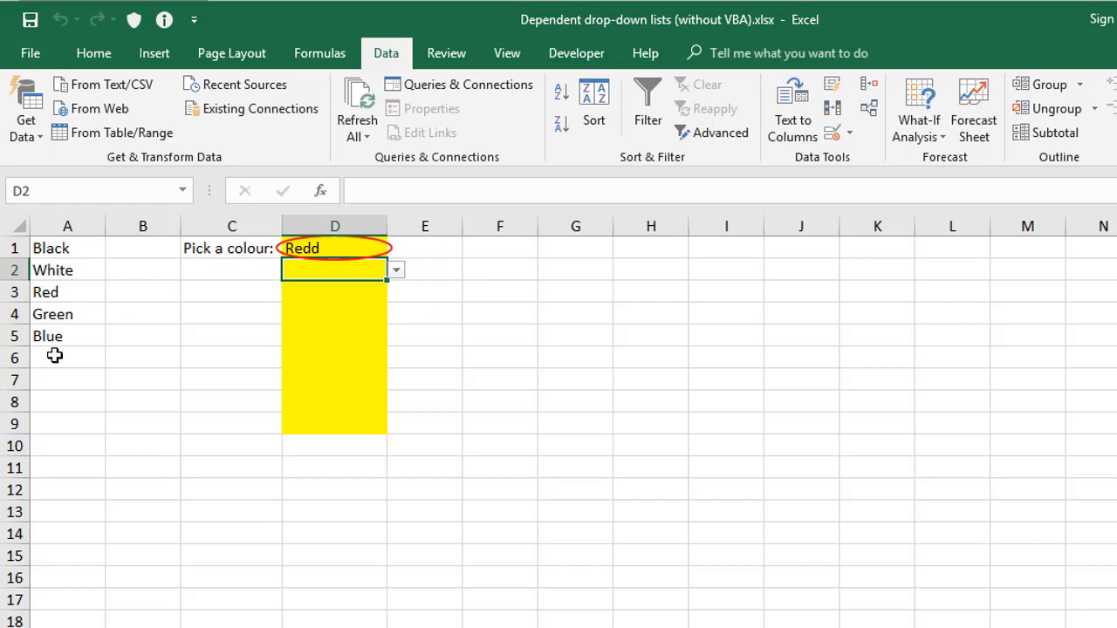
# Step: Add Yellow as A6 in the colour list and confirm D1's choices now offer it
pyautogui.write('Yellow')
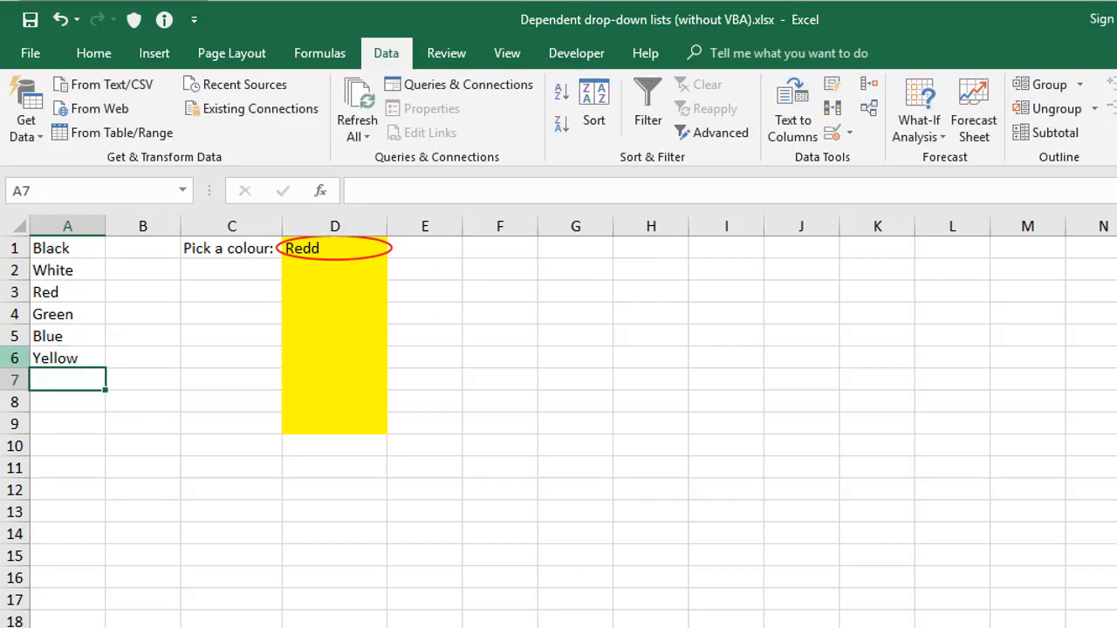
pyautogui.click(335, 248)
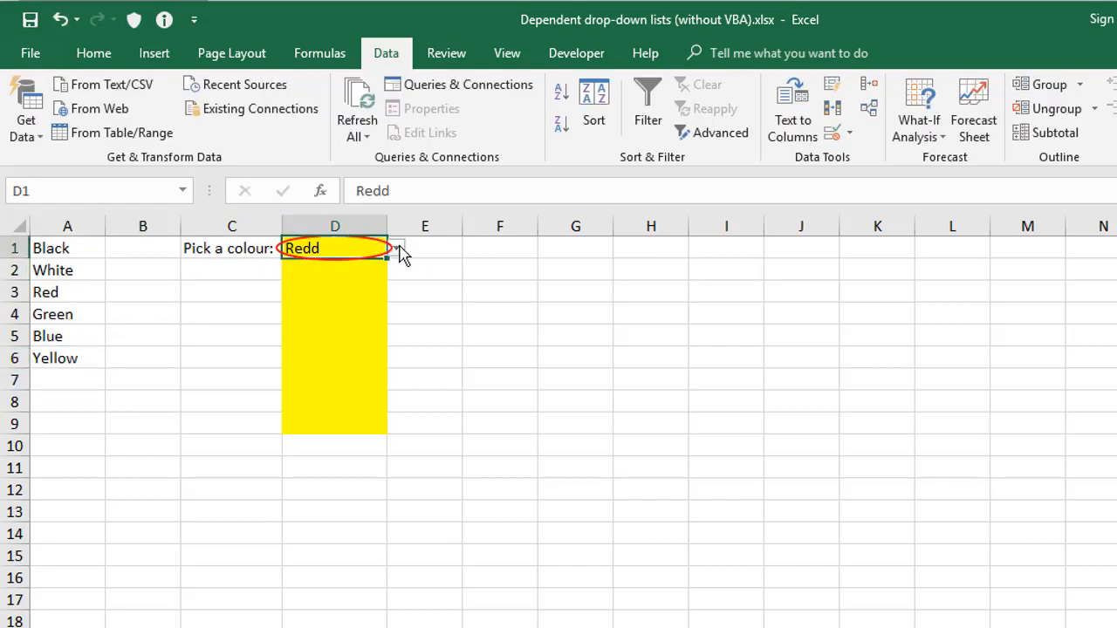
pyautogui.click(394, 248)
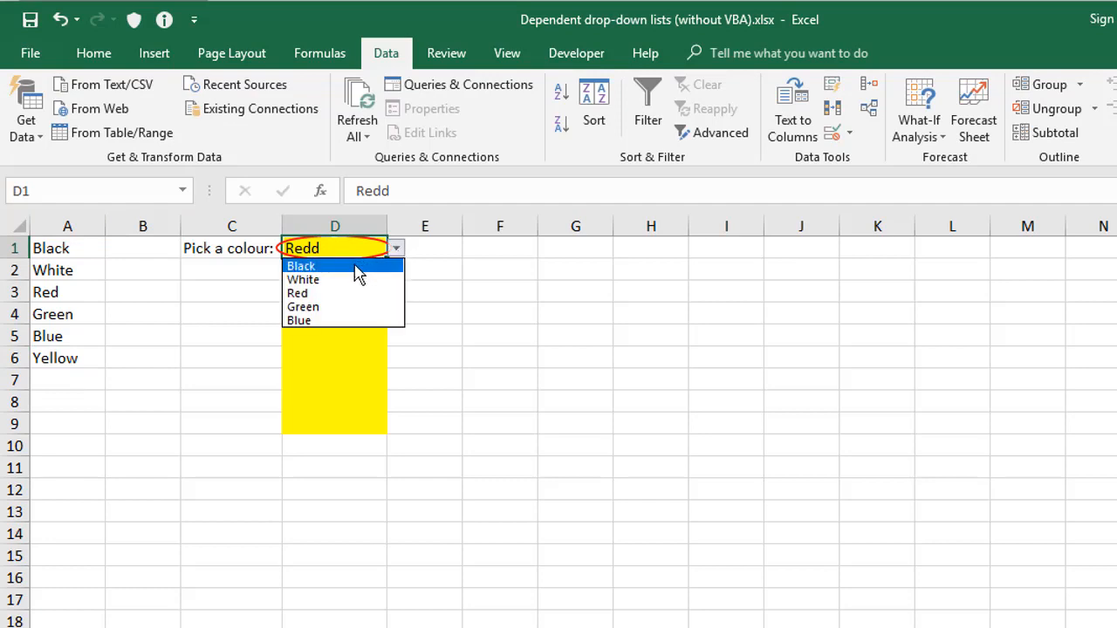
pyautogui.moveTo(323, 321)
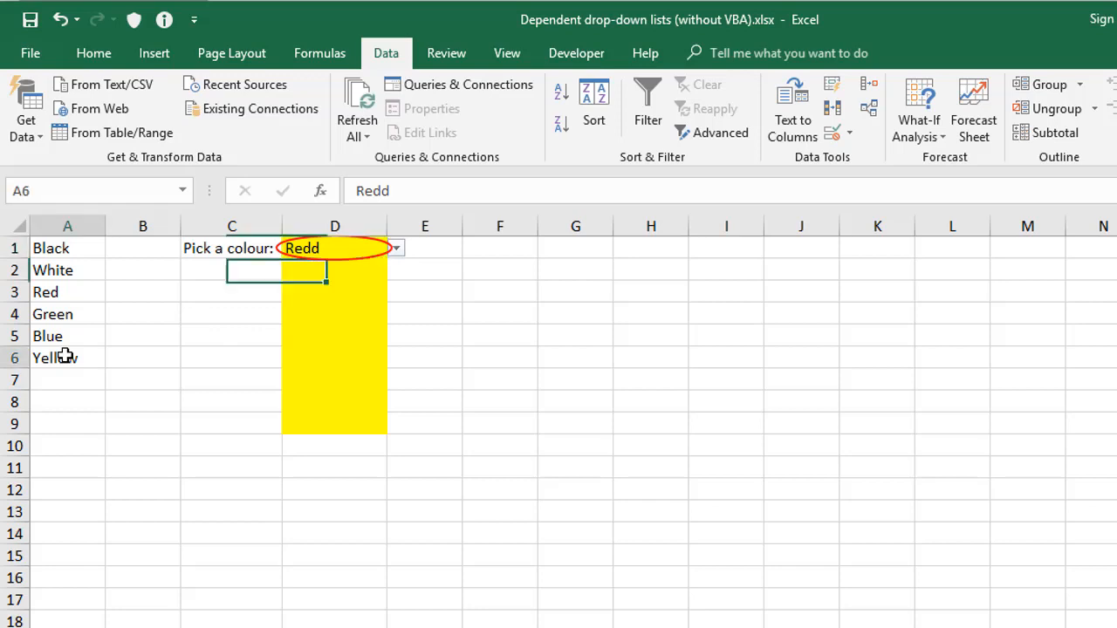
pyautogui.click(66, 358)
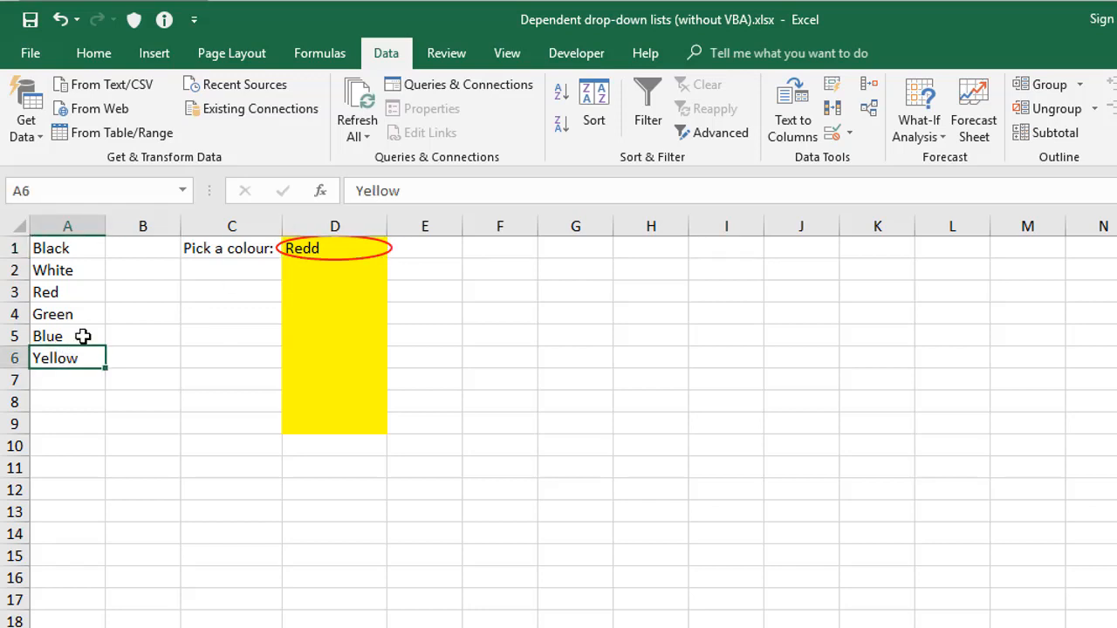
pyautogui.moveTo(91, 314)
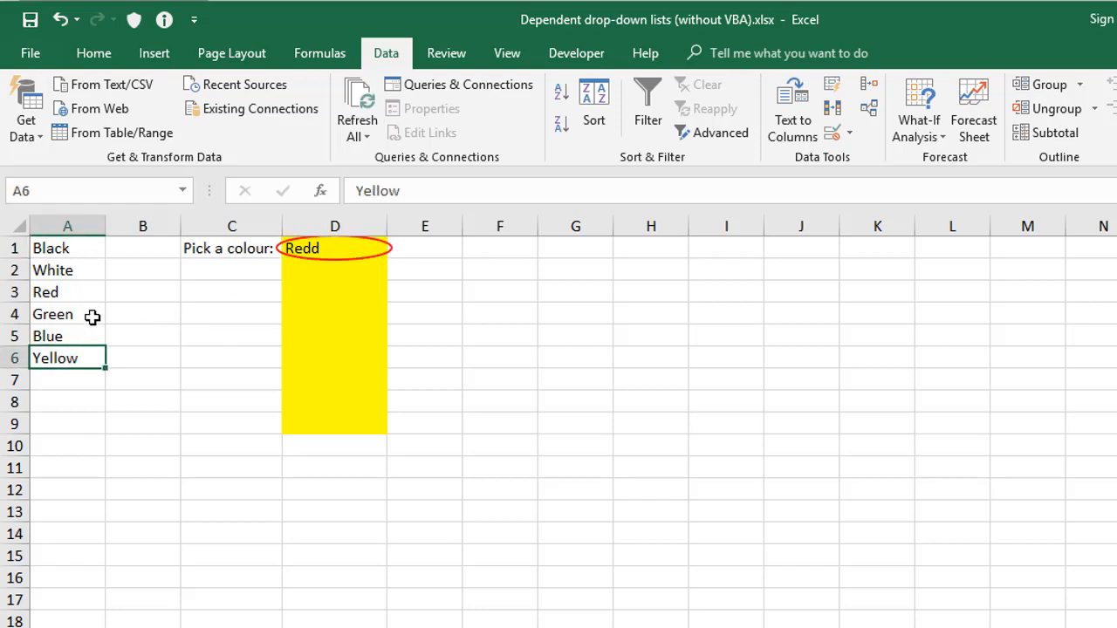
pyautogui.moveTo(98, 330)
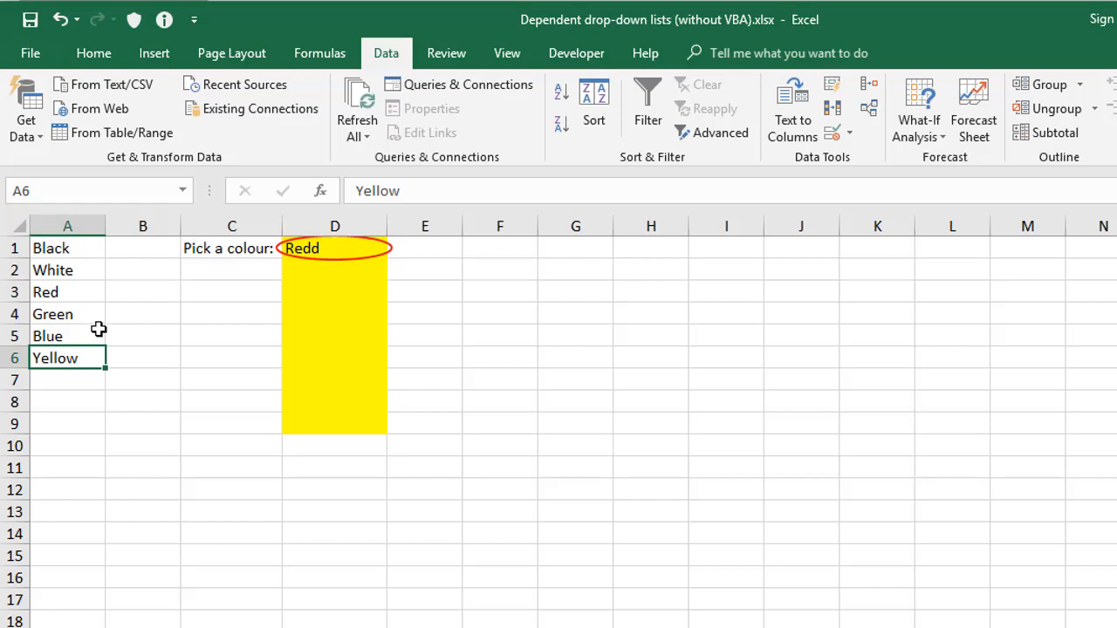
pyautogui.moveTo(150, 290)
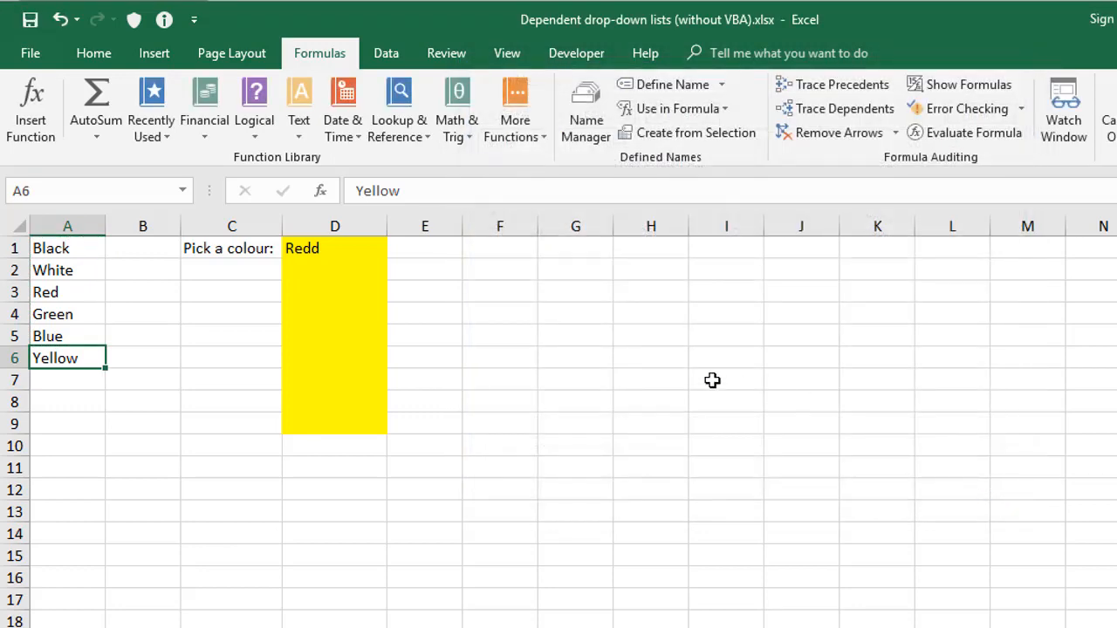
pyautogui.click(395, 248)
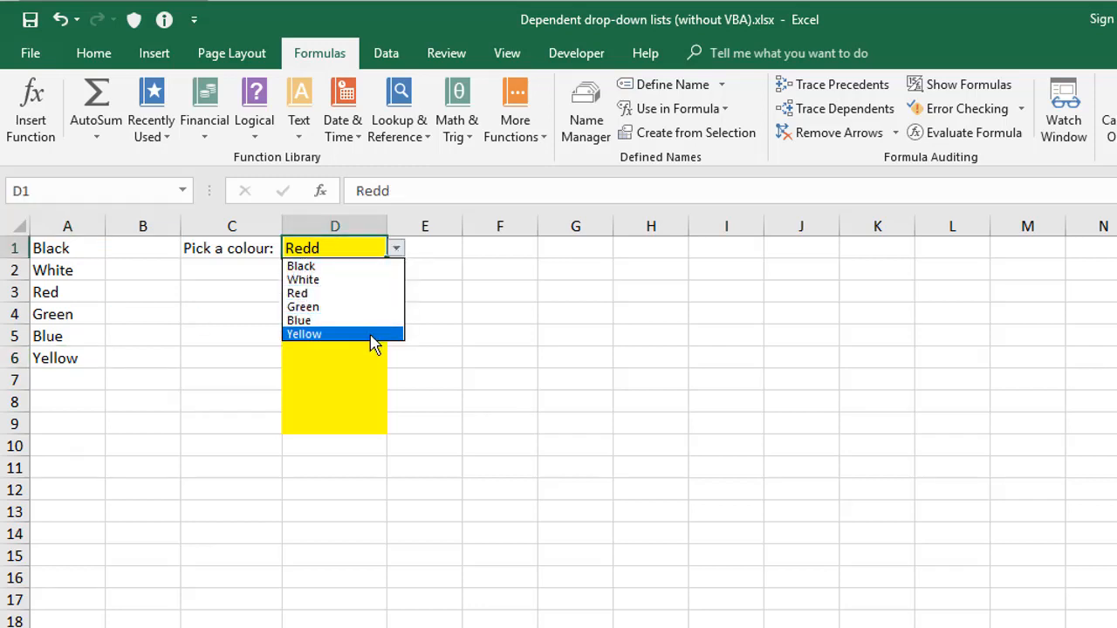
pyautogui.moveTo(375, 385)
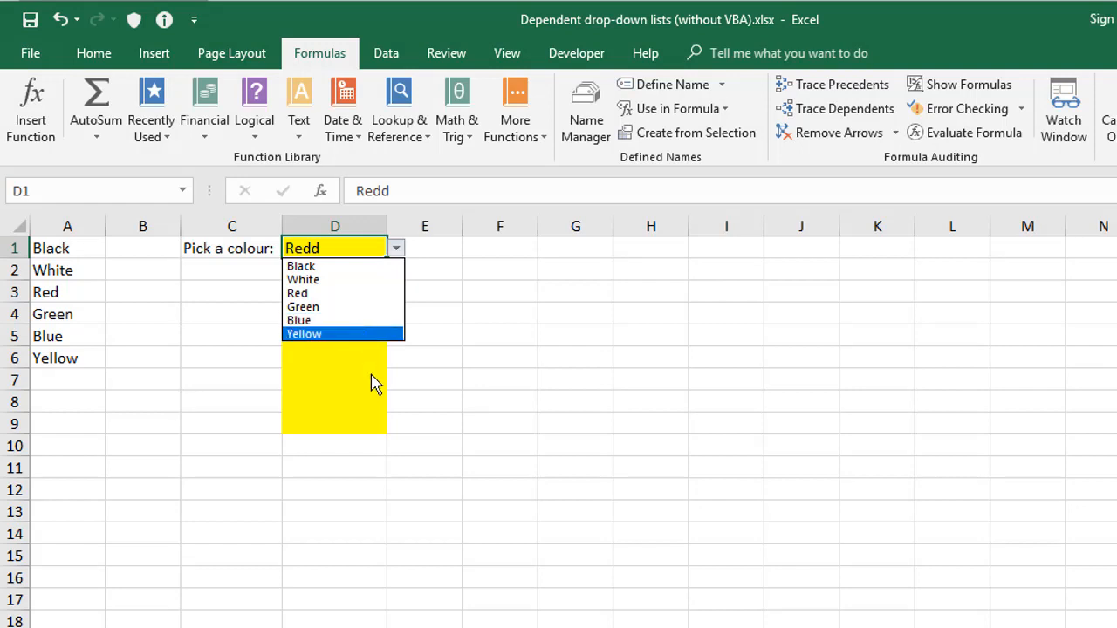
pyautogui.moveTo(293, 370)
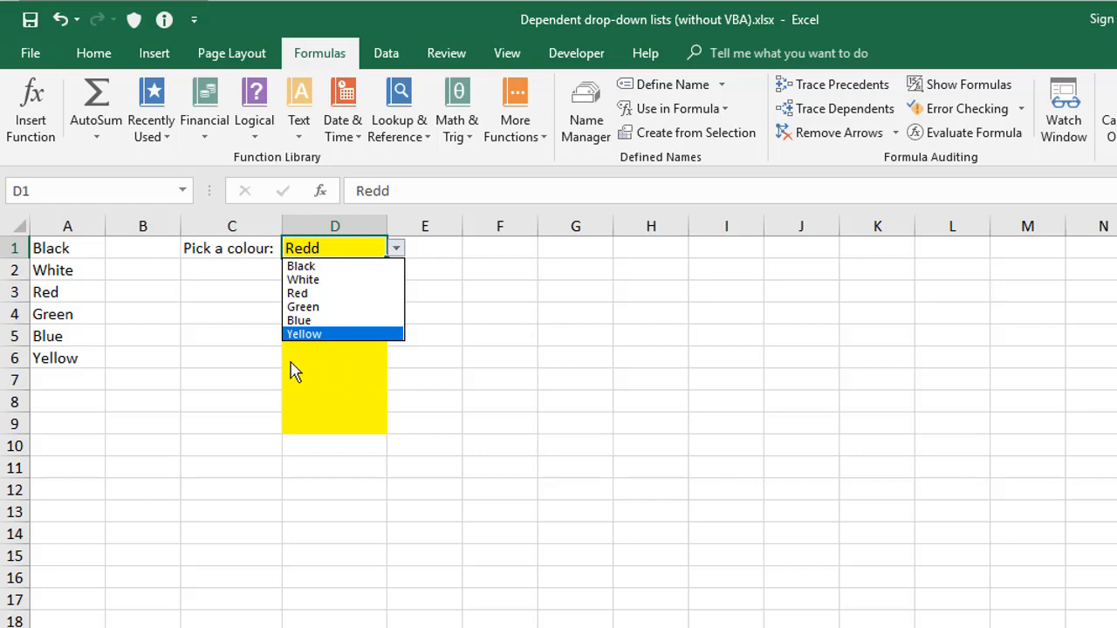
pyautogui.moveTo(496, 266)
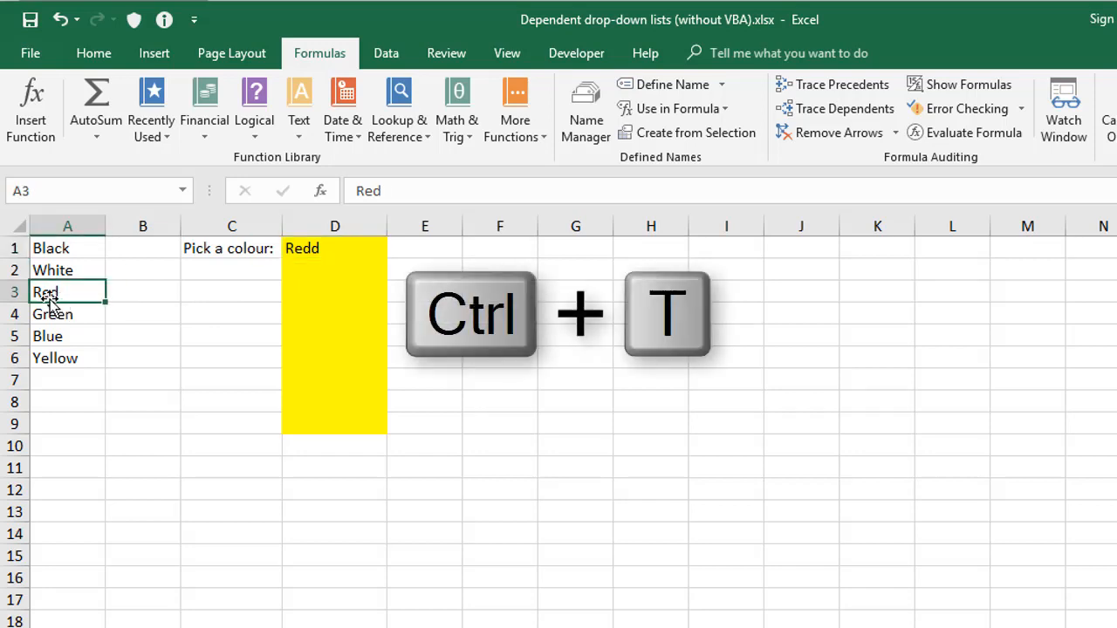
# Step: Format the six-colour list as a medium blue banded table
pyautogui.click(94, 52)
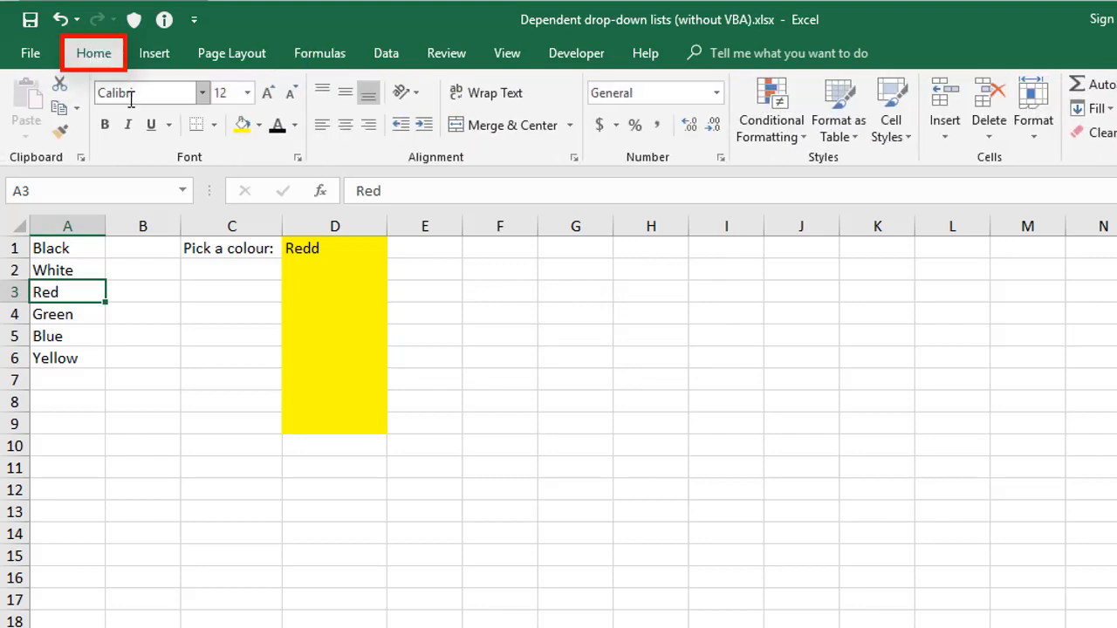
pyautogui.moveTo(837, 108)
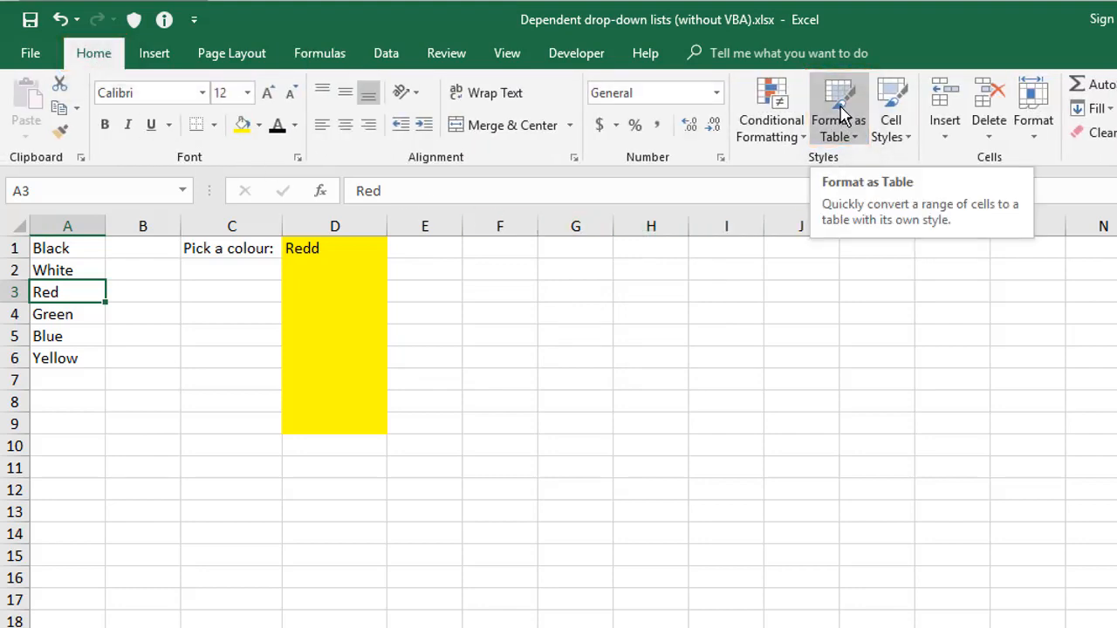
pyautogui.click(838, 108)
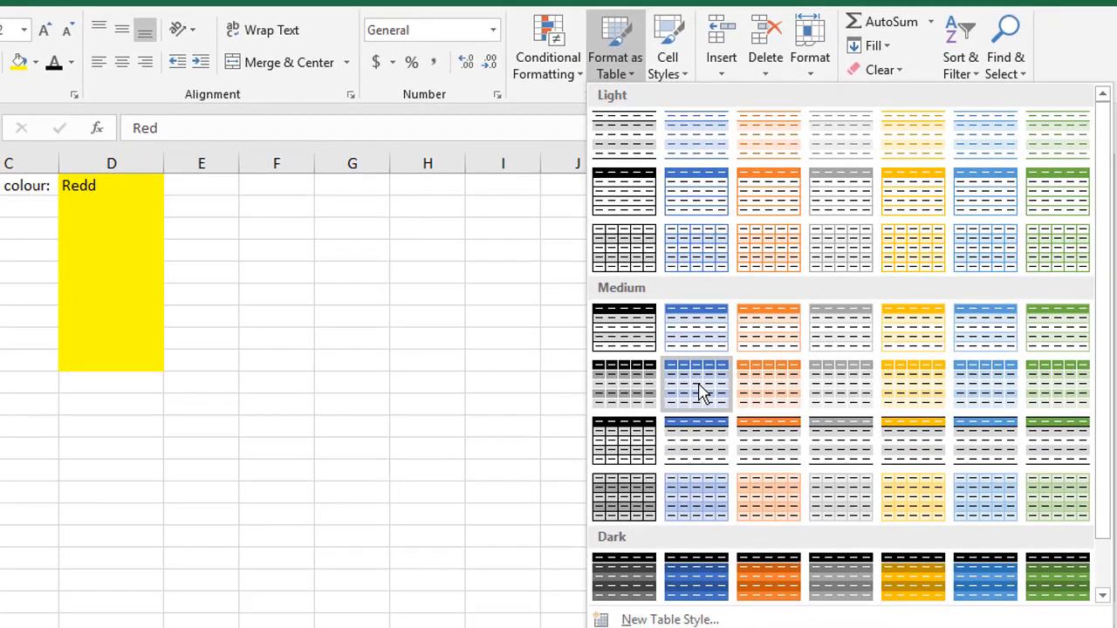
pyautogui.click(695, 384)
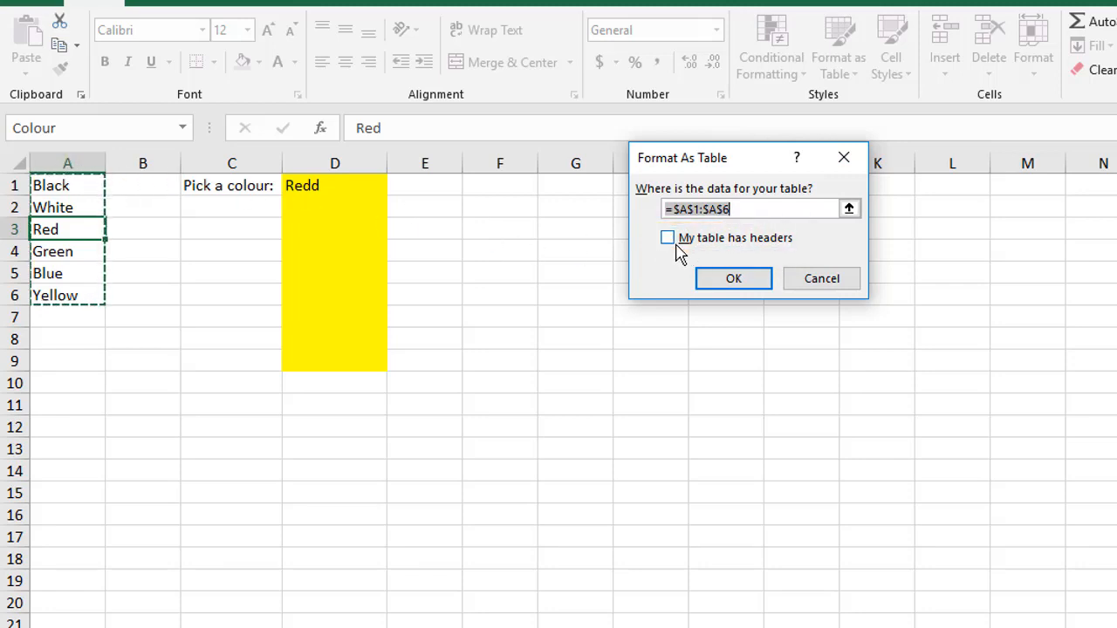
pyautogui.click(733, 279)
pyautogui.write('Colour')
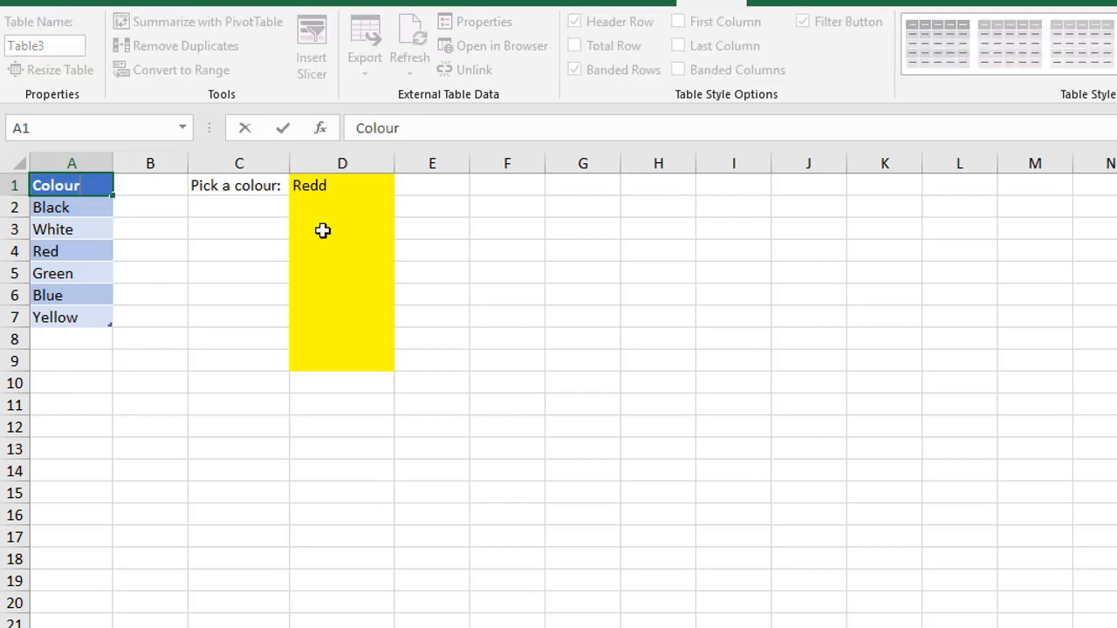
# Step: Add Magenta in A8 below the table and check it appears in D1's choices
pyautogui.click(72, 206)
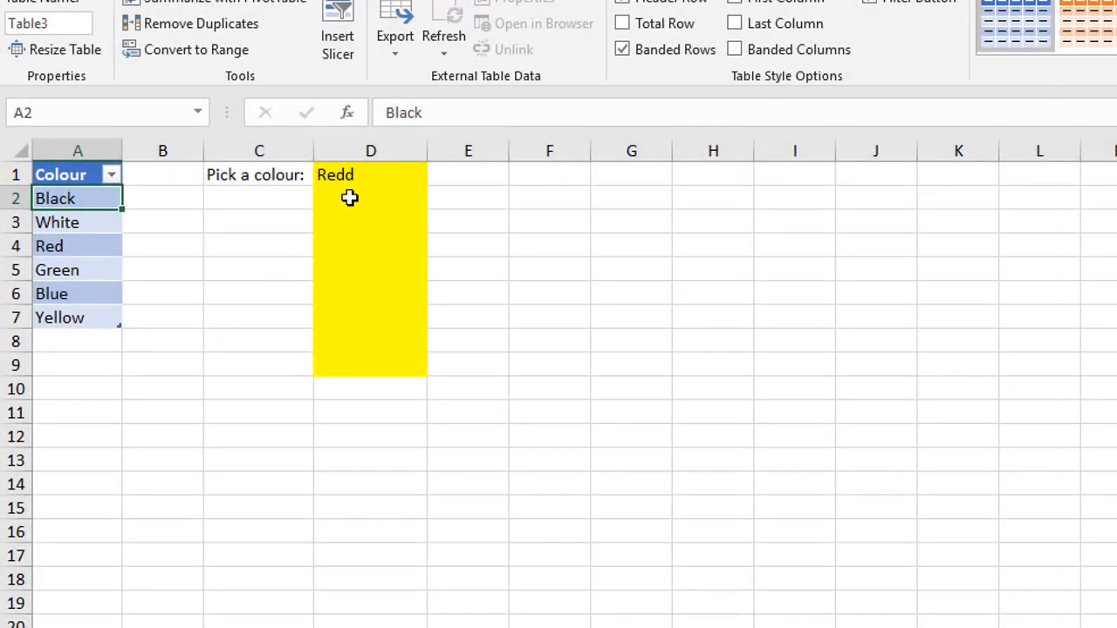
pyautogui.click(436, 175)
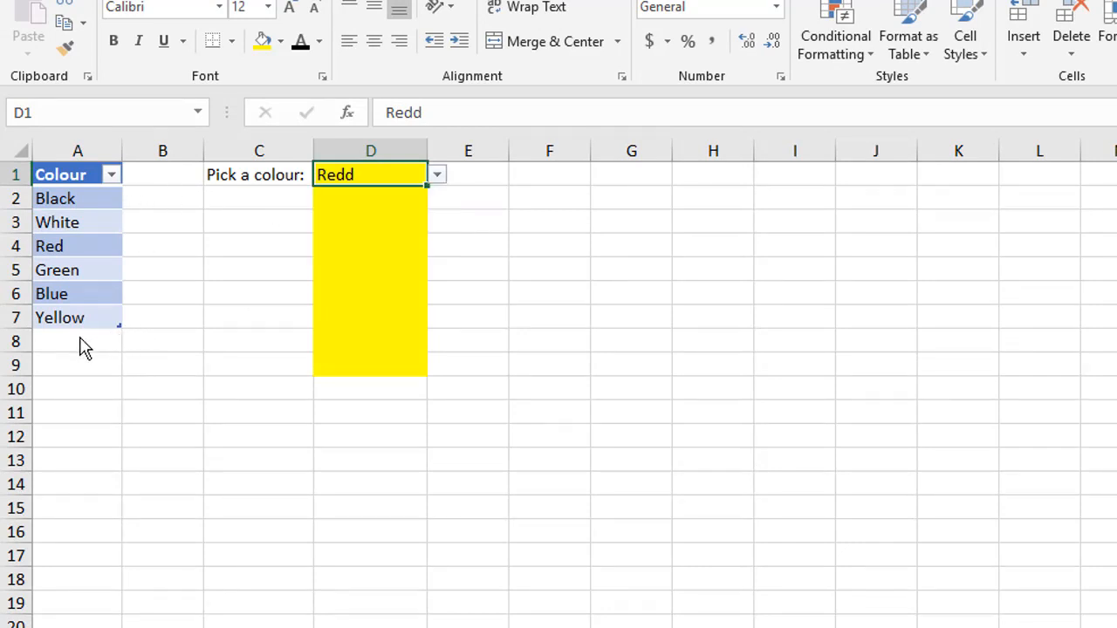
pyautogui.write('Magenta')
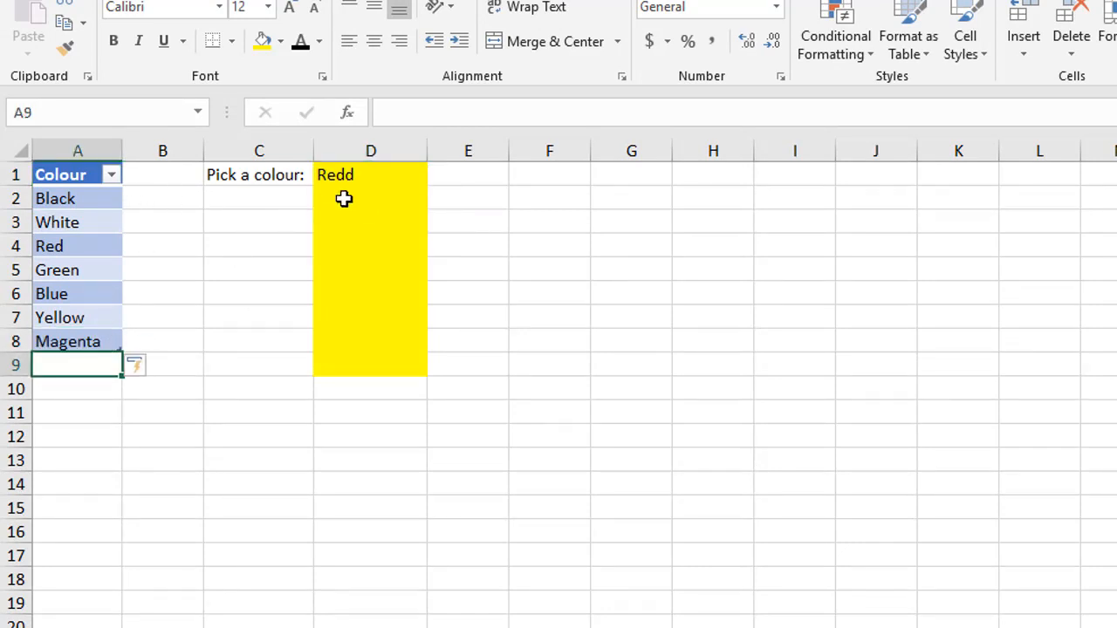
pyautogui.click(436, 174)
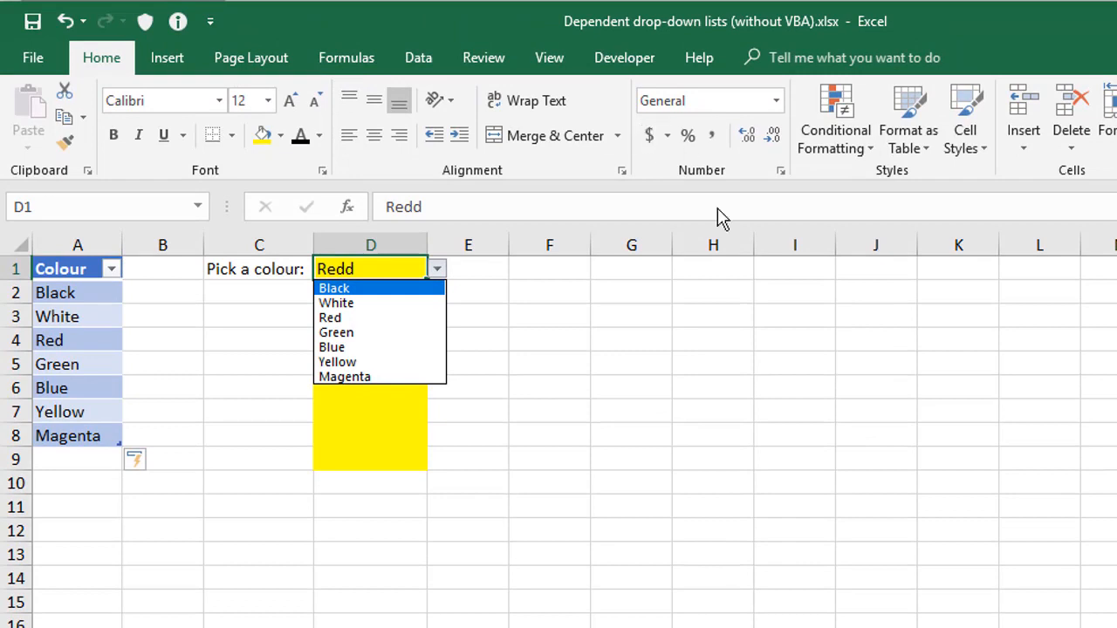
pyautogui.moveTo(759, 340)
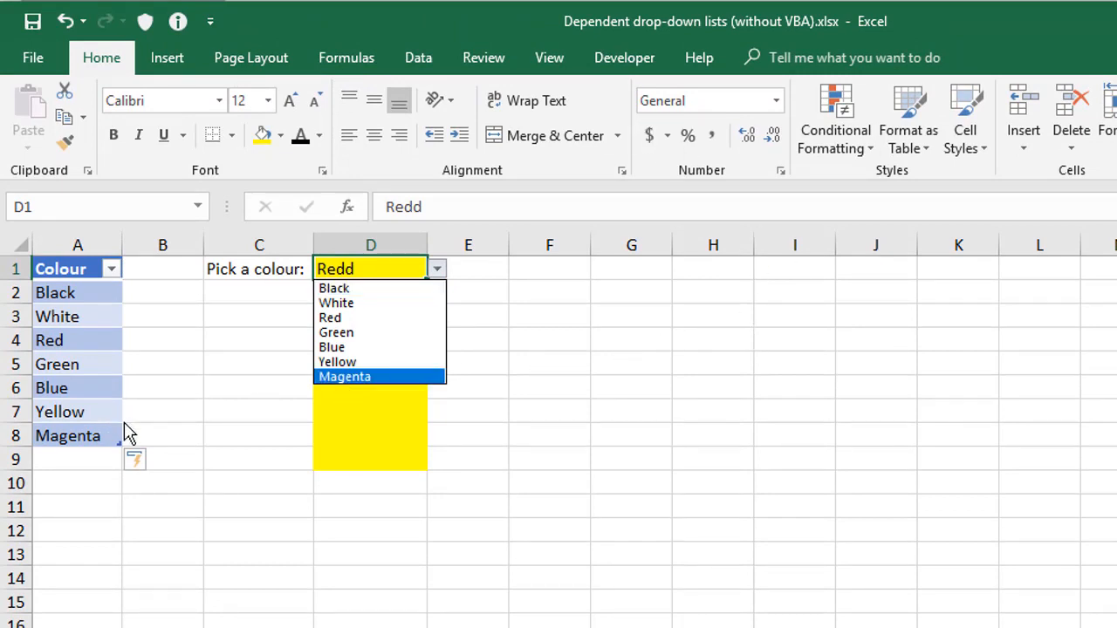
pyautogui.moveTo(130, 454)
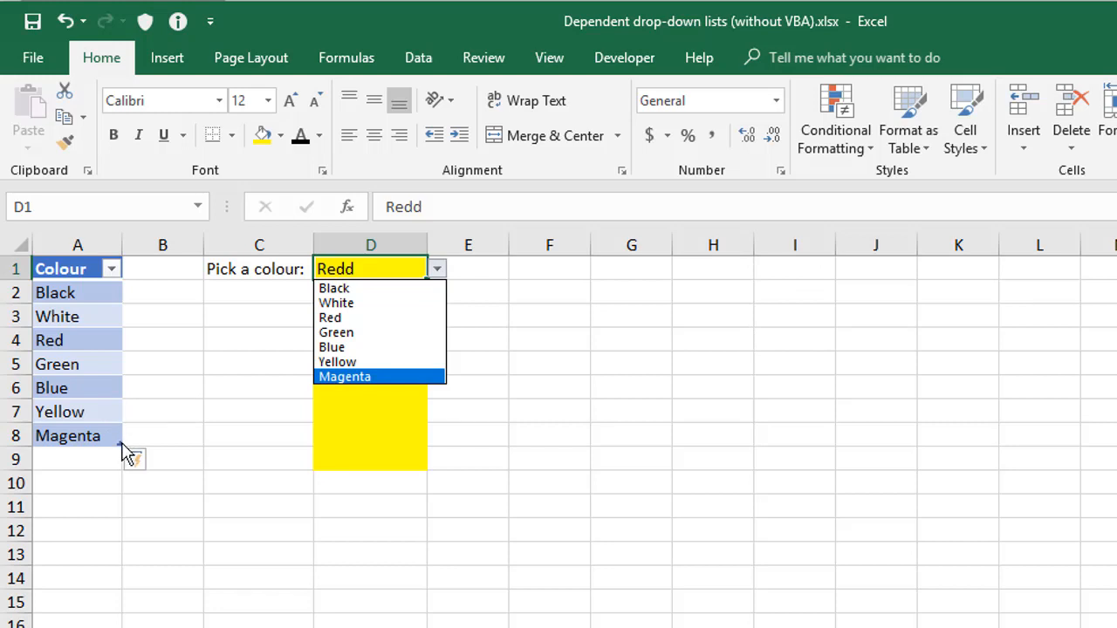
# Step: Add Purple in A9 and confirm D1's choices now list eight colours
pyautogui.click(77, 457)
pyautogui.write('Purple')
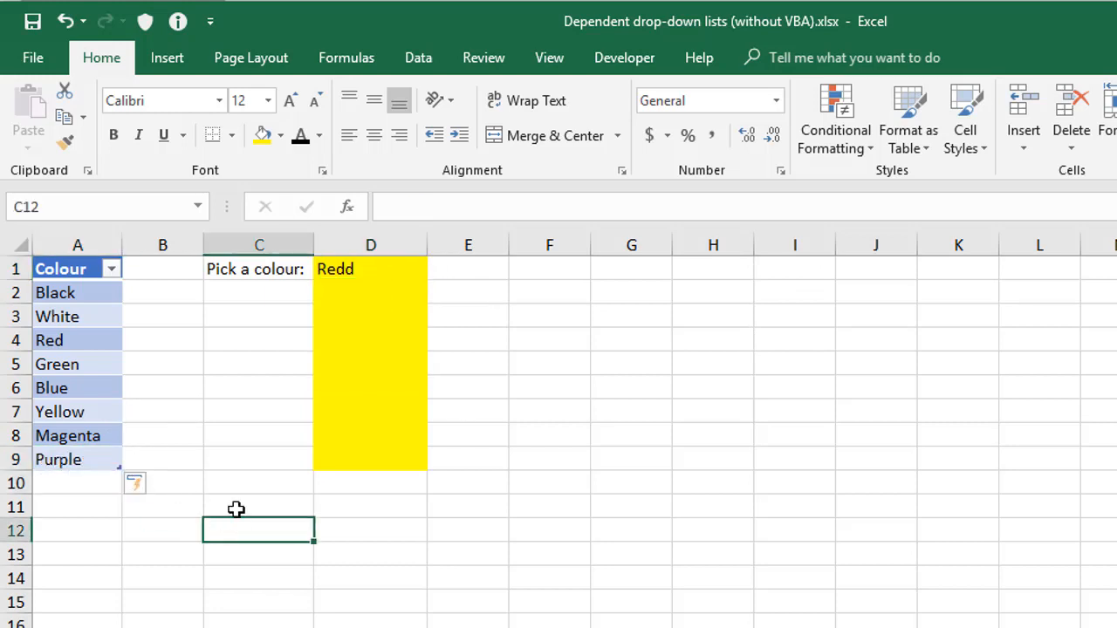
pyautogui.click(370, 269)
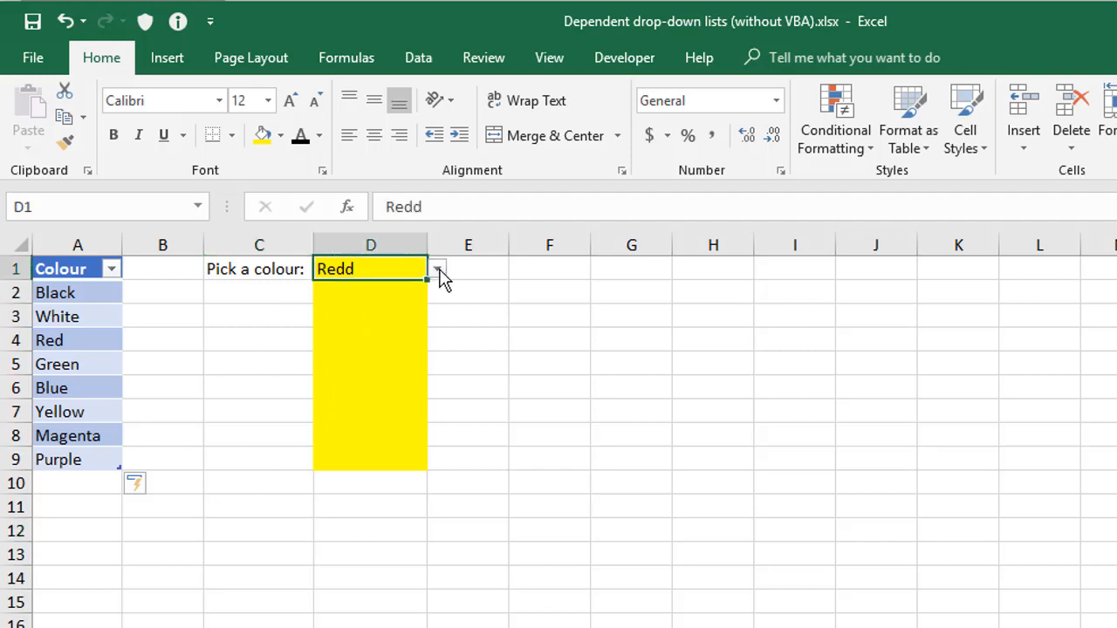
pyautogui.click(437, 269)
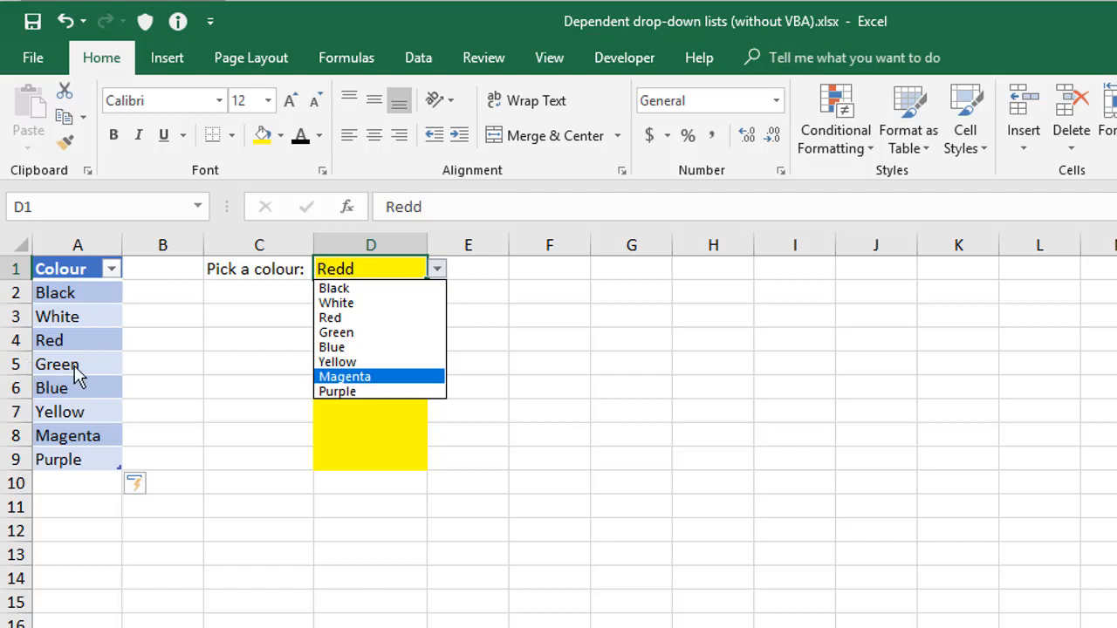
pyautogui.moveTo(398, 366)
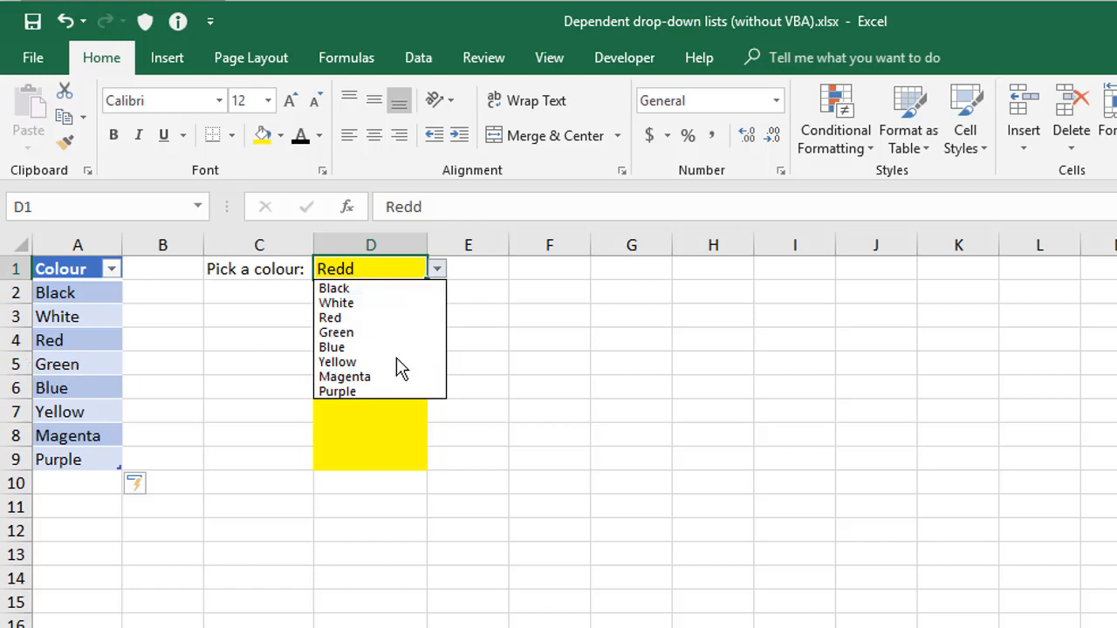
pyautogui.click(496, 355)
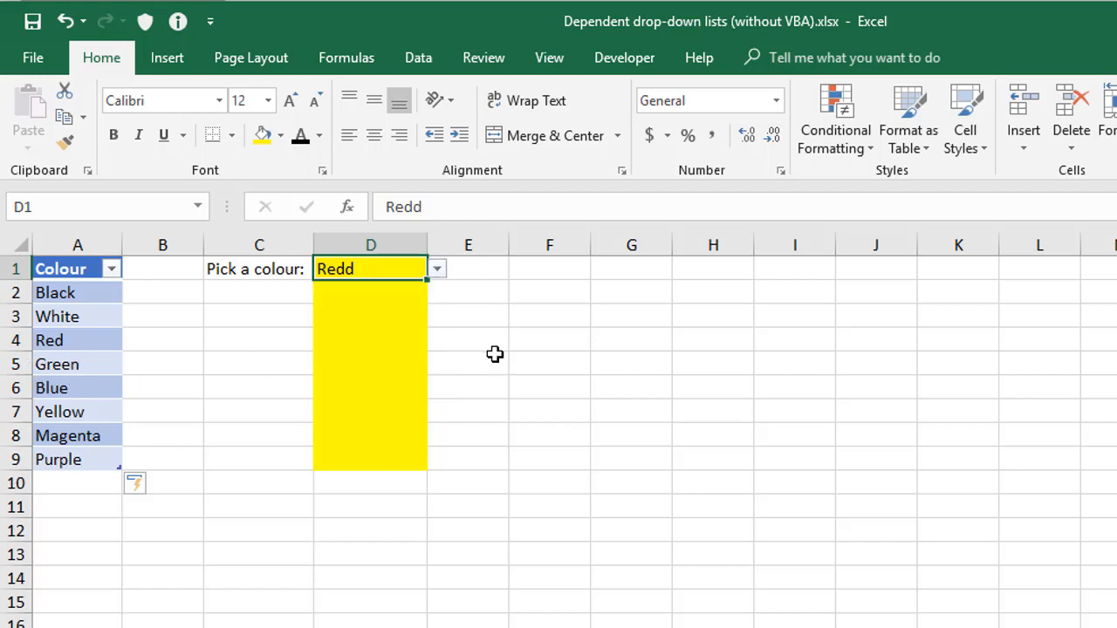
pyautogui.moveTo(478, 356)
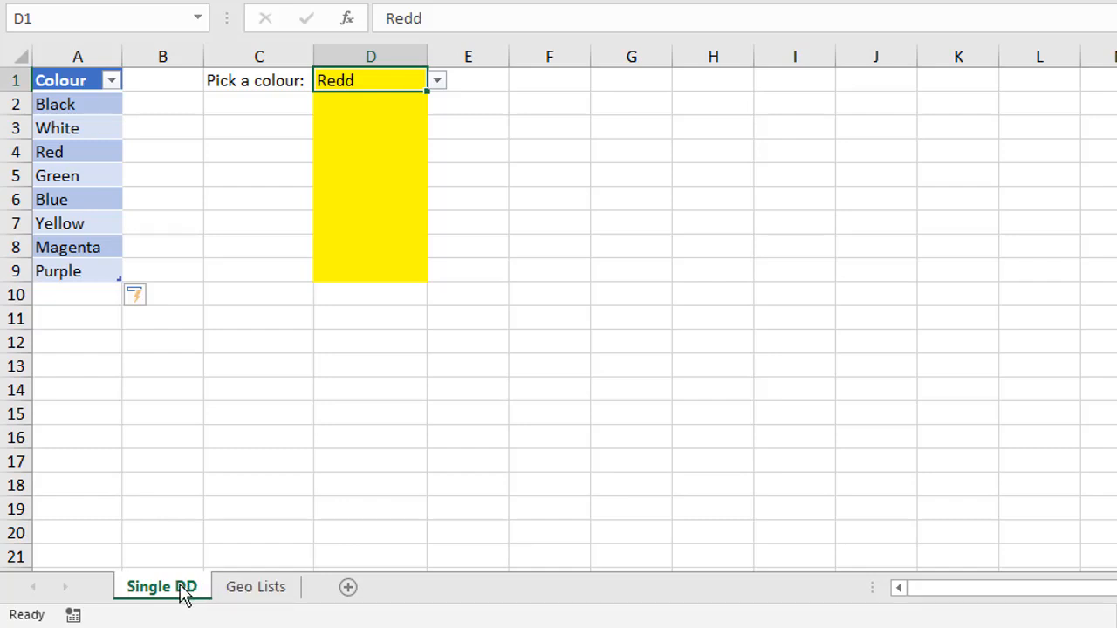
pyautogui.rightClick(161, 587)
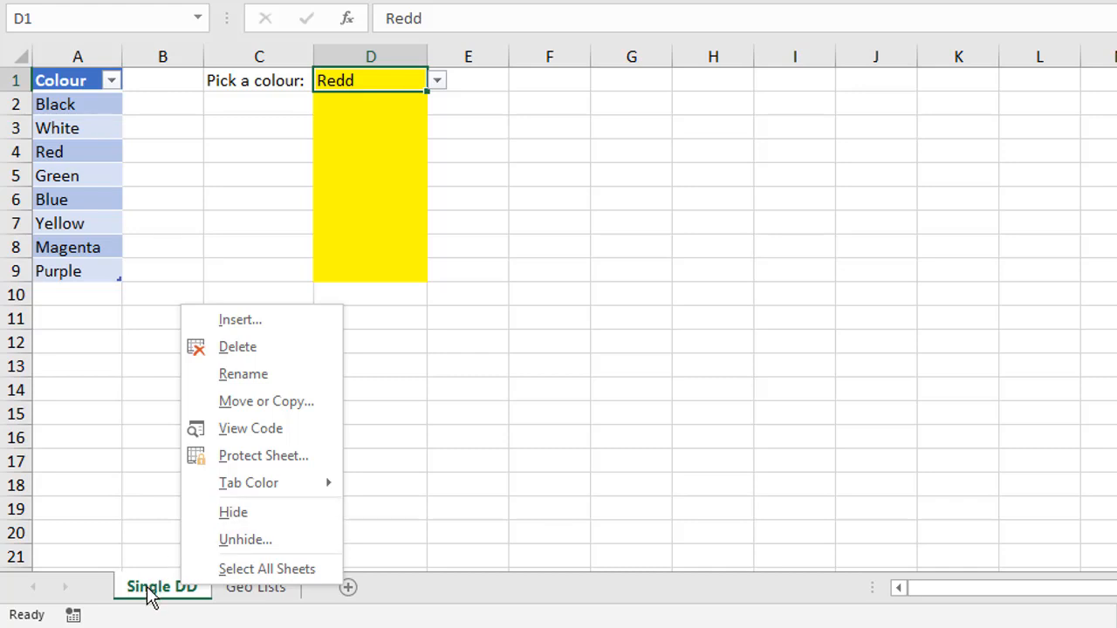
pyautogui.moveTo(248, 513)
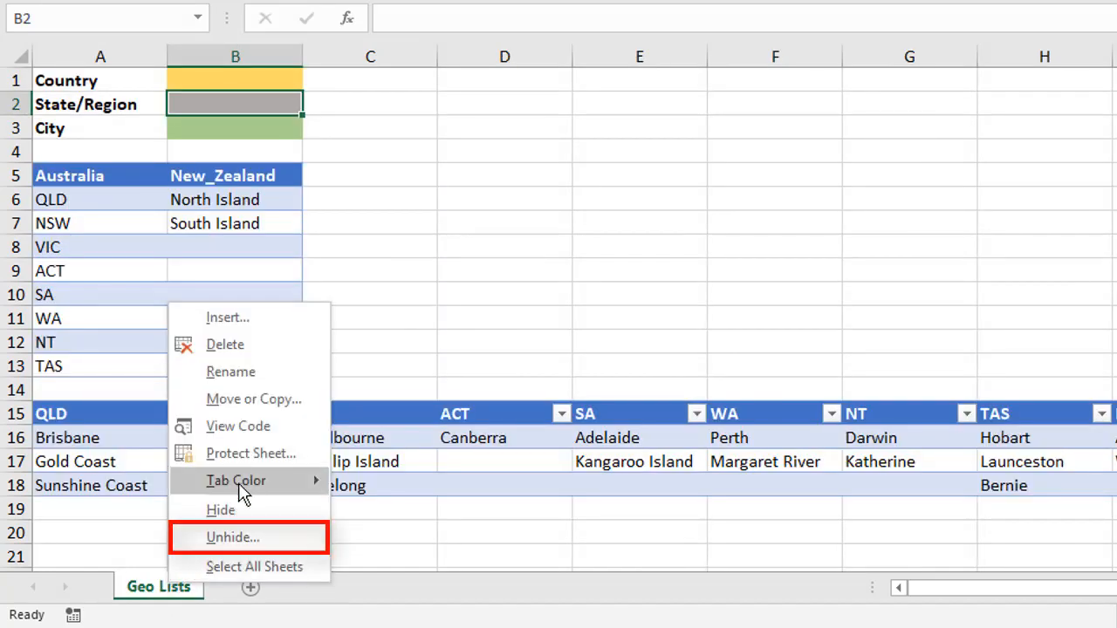
pyautogui.click(232, 538)
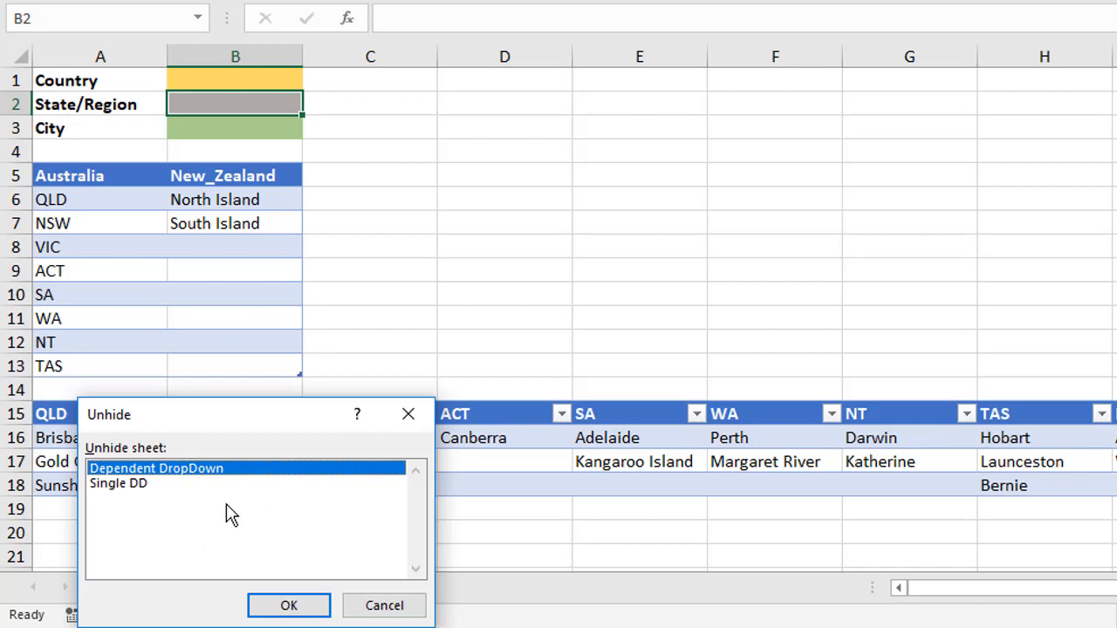
pyautogui.click(118, 482)
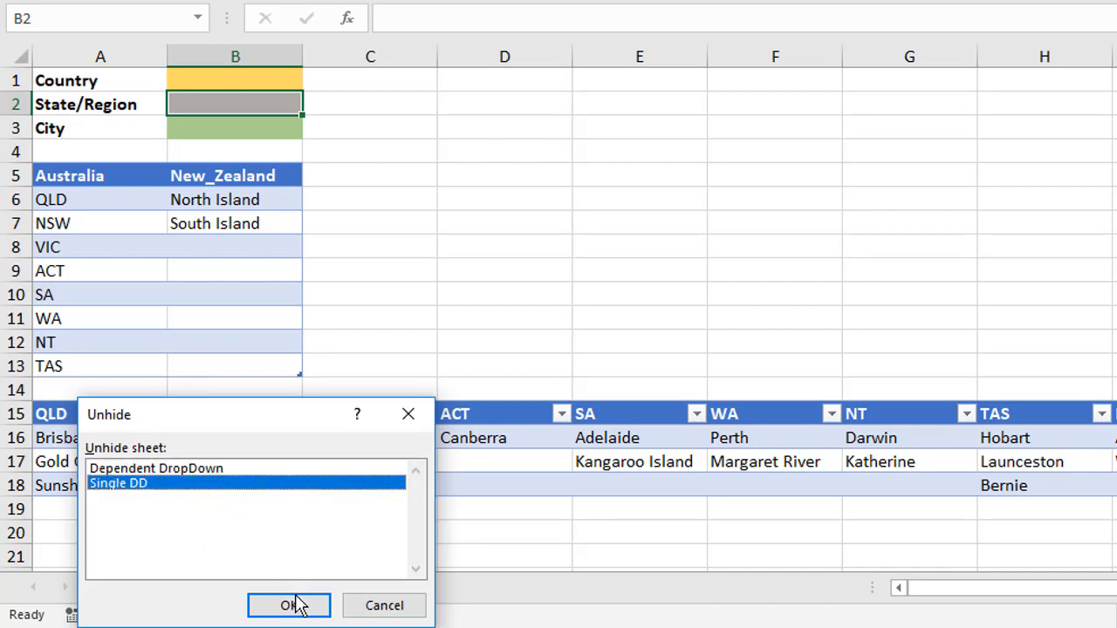
pyautogui.click(289, 605)
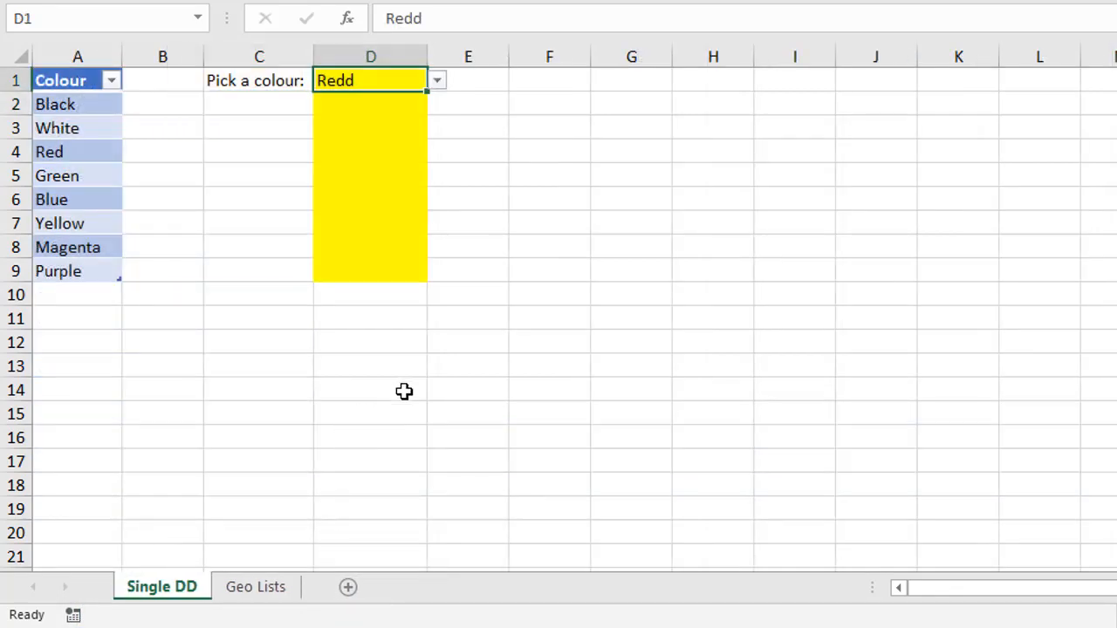
pyautogui.moveTo(417, 217)
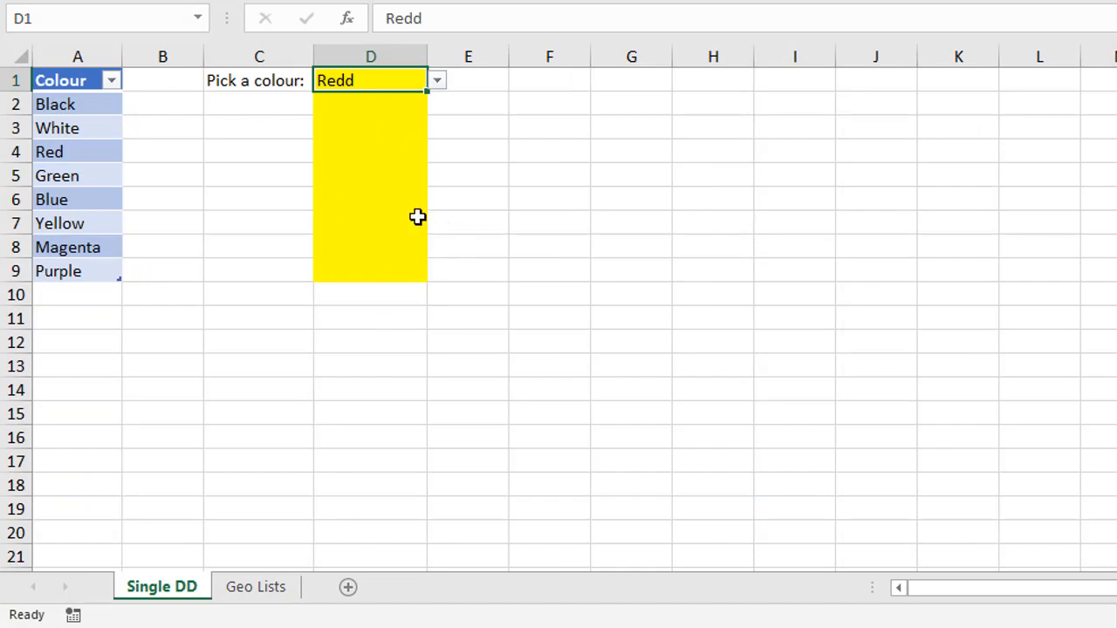
pyautogui.moveTo(402, 231)
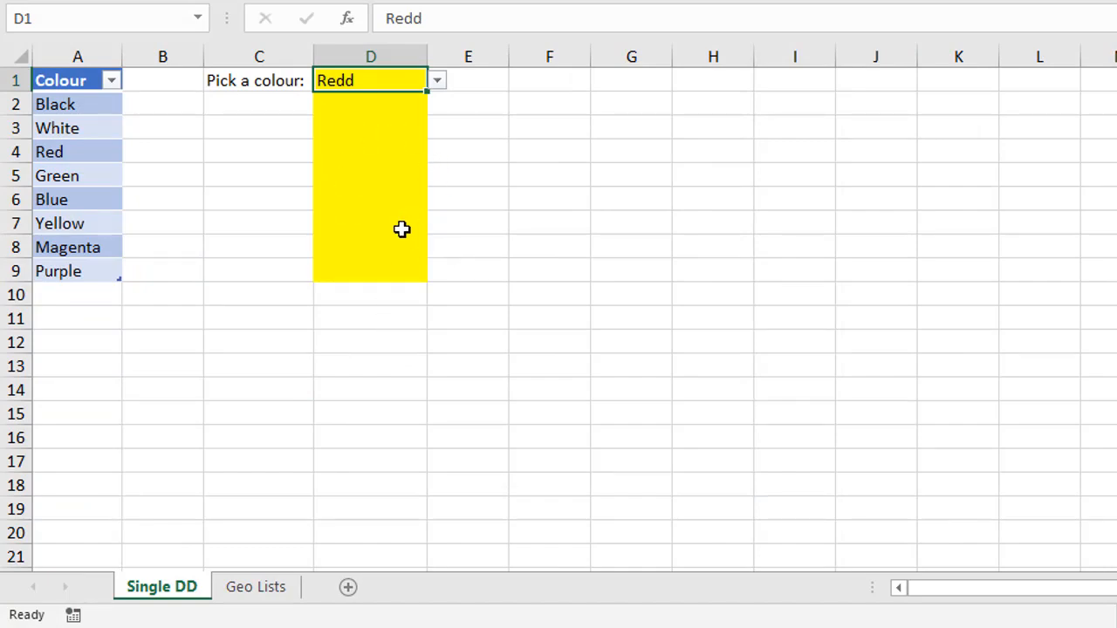